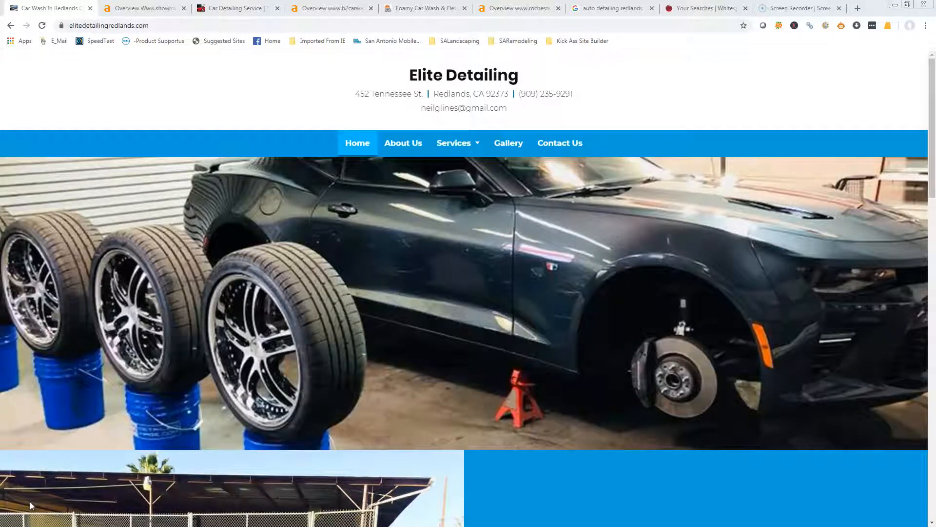
mouse_move(71, 453)
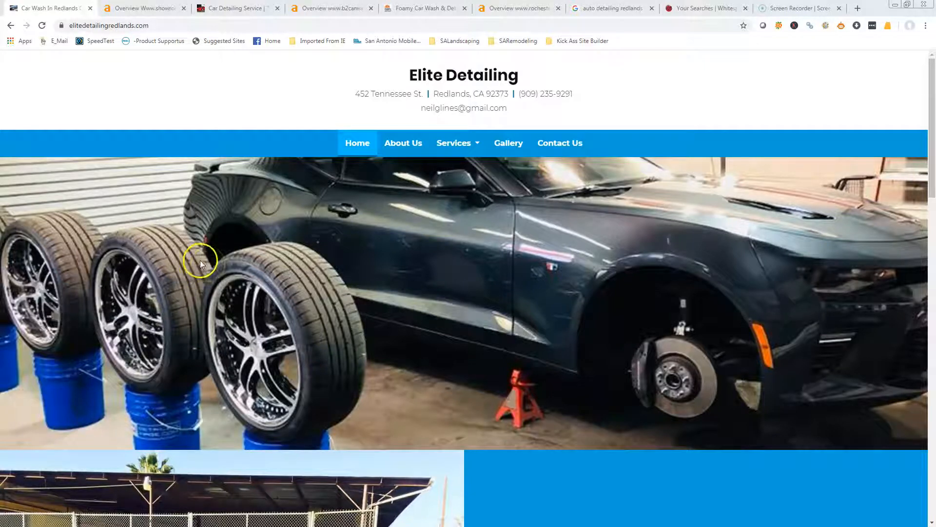
mouse_move(316, 233)
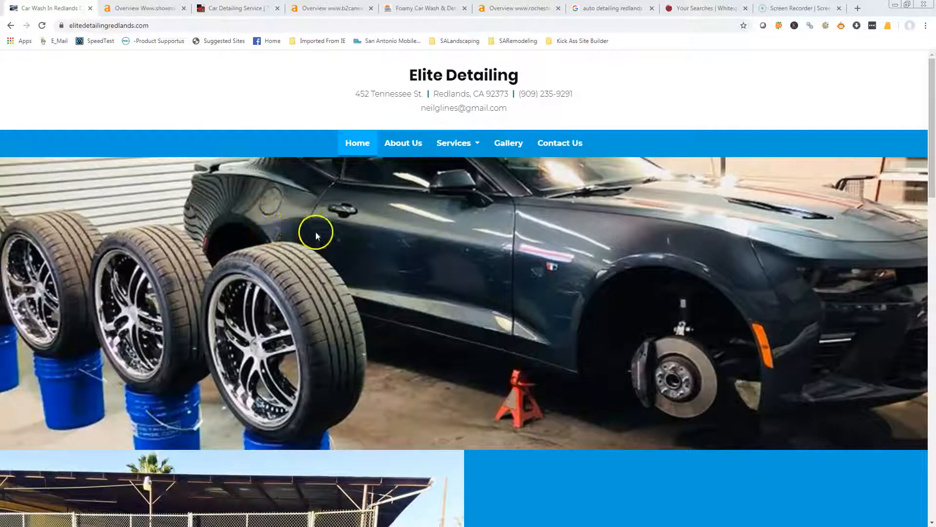
mouse_move(361, 415)
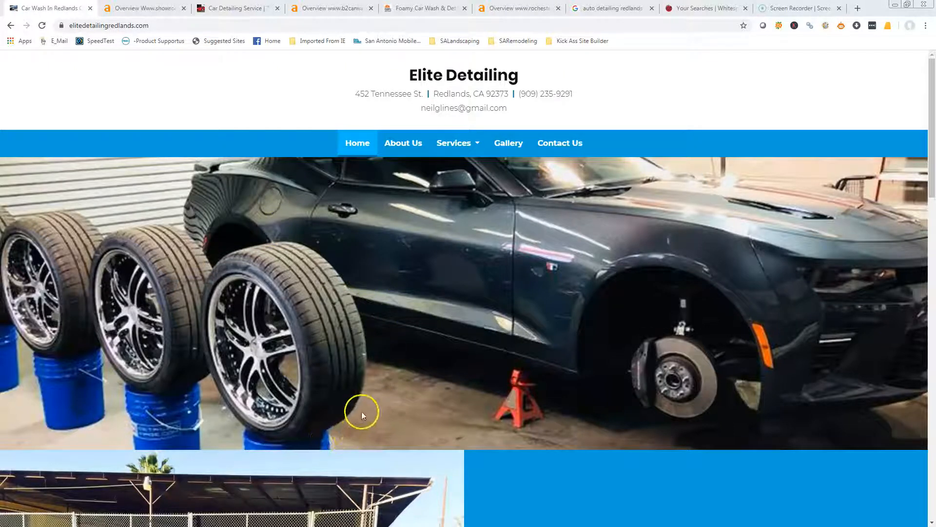
mouse_move(397, 352)
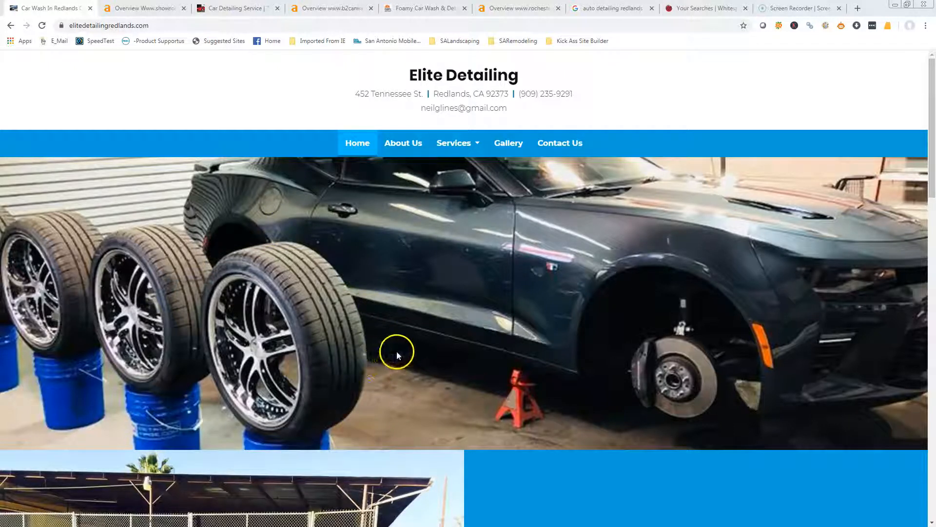
mouse_move(411, 336)
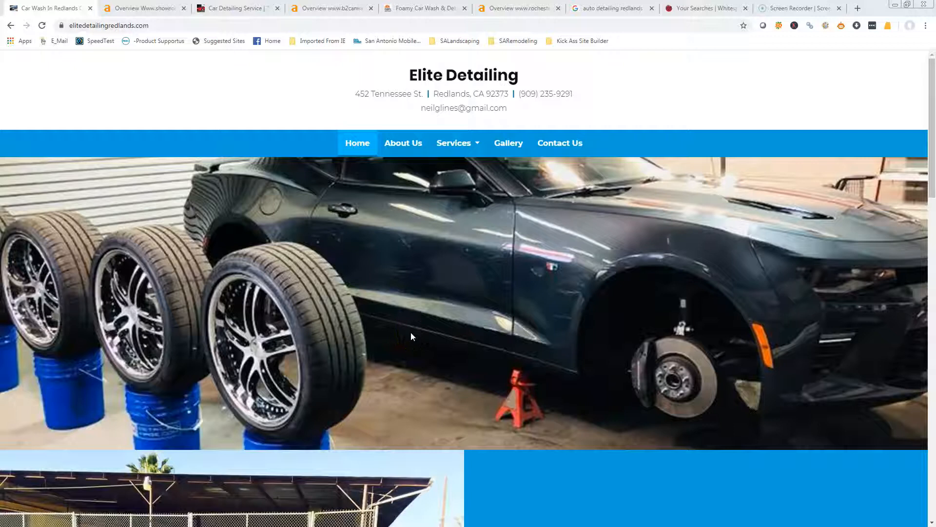
mouse_move(361, 233)
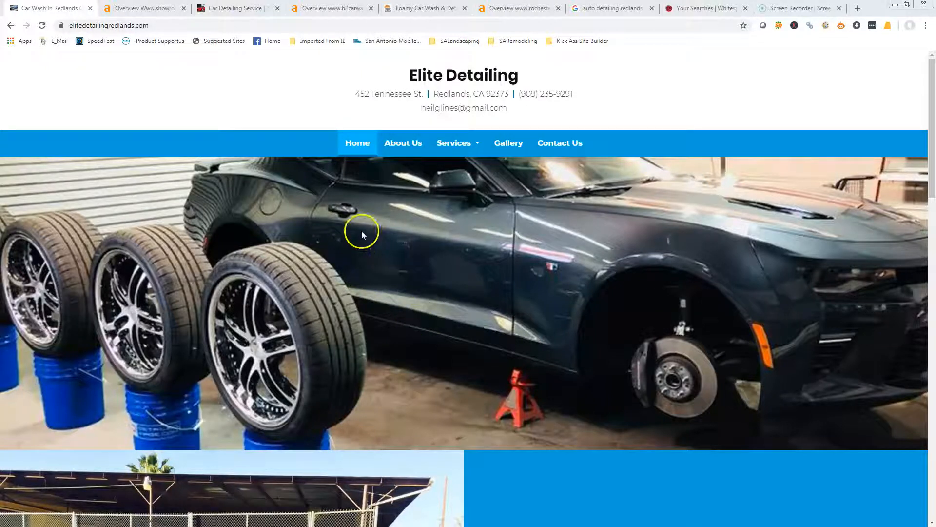
mouse_move(110, 217)
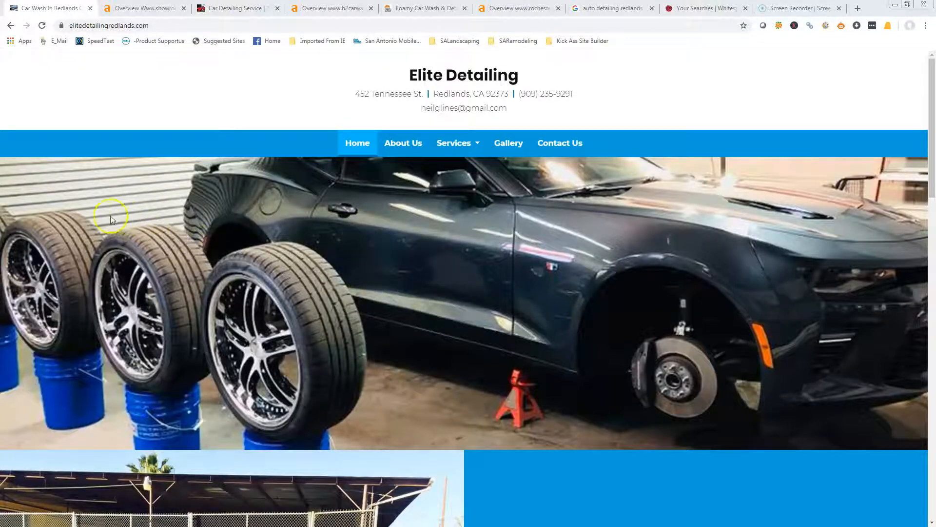
mouse_move(200, 217)
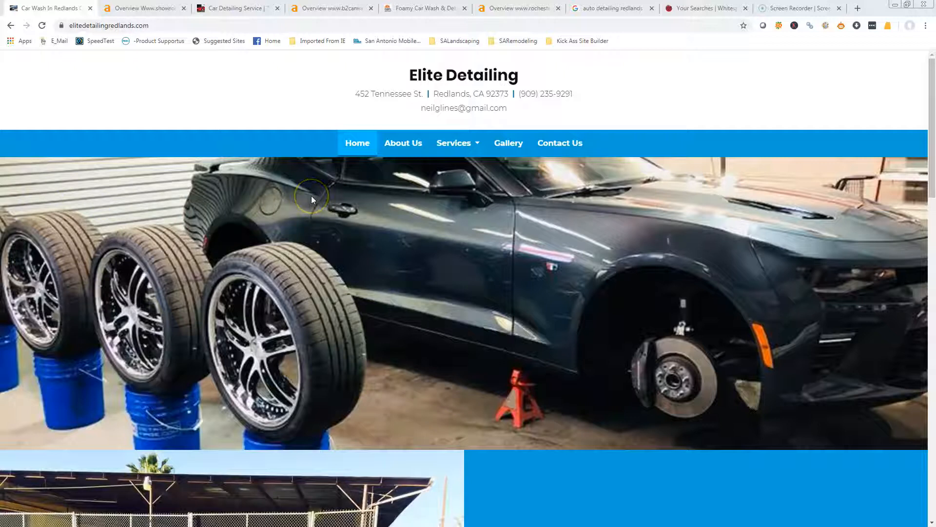
Step: Scroll the Elite Detailing homepage down past the map and footer, then back to About Us
scroll(down, 3)
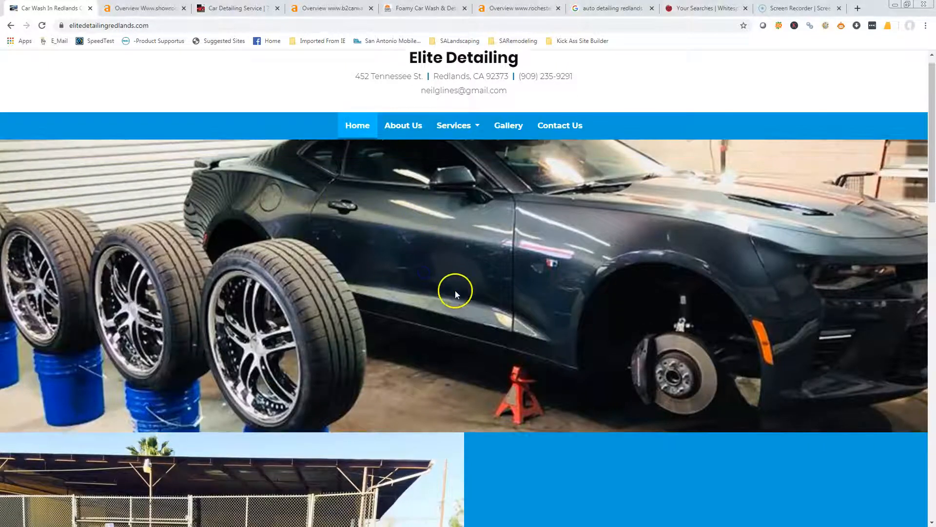
scroll(down, 3)
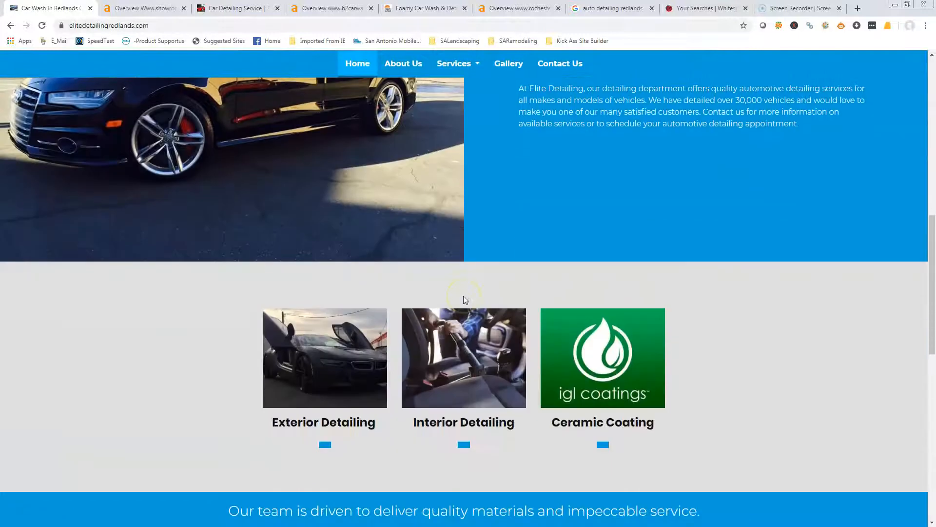
scroll(down, 3)
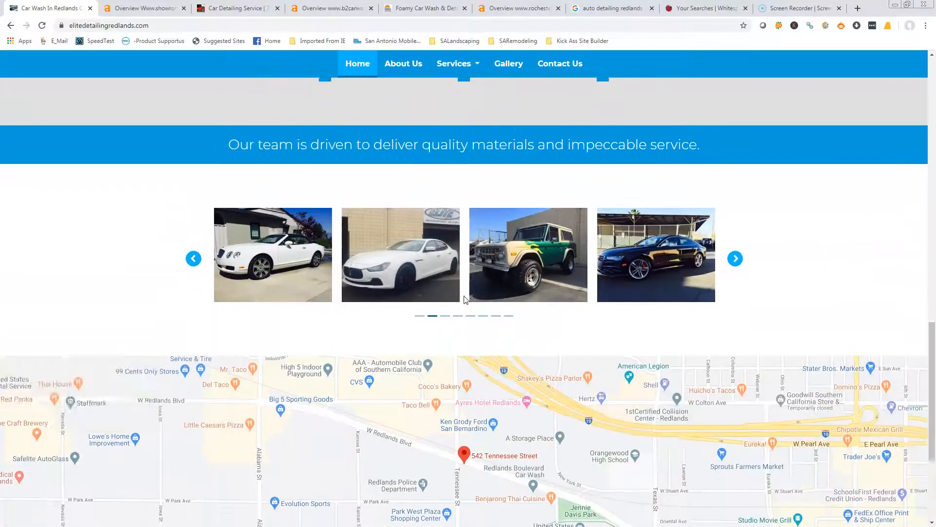
scroll(down, 3)
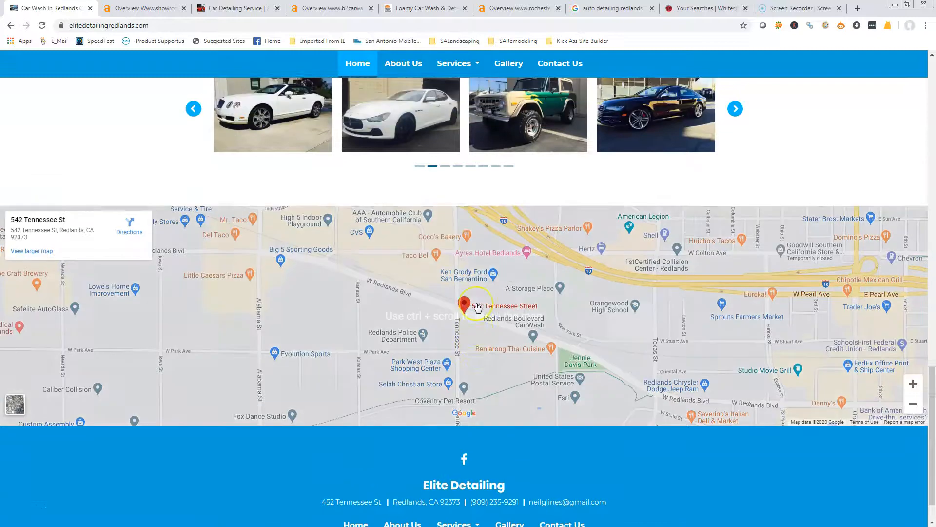
scroll(up, 3)
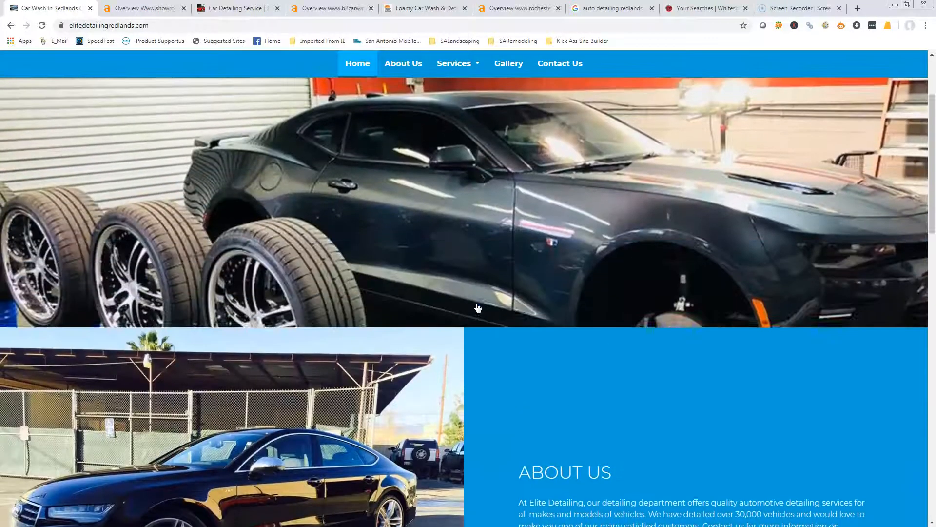
scroll(down, 3)
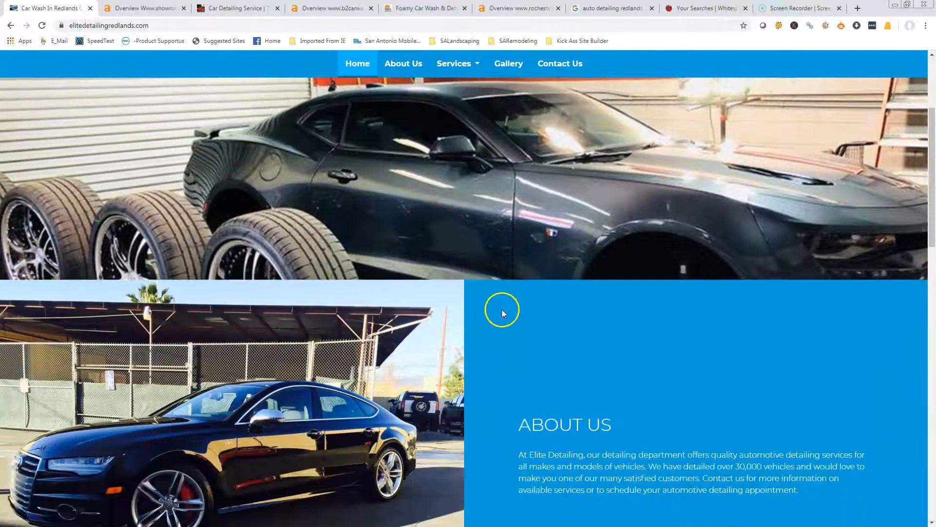
scroll(down, 3)
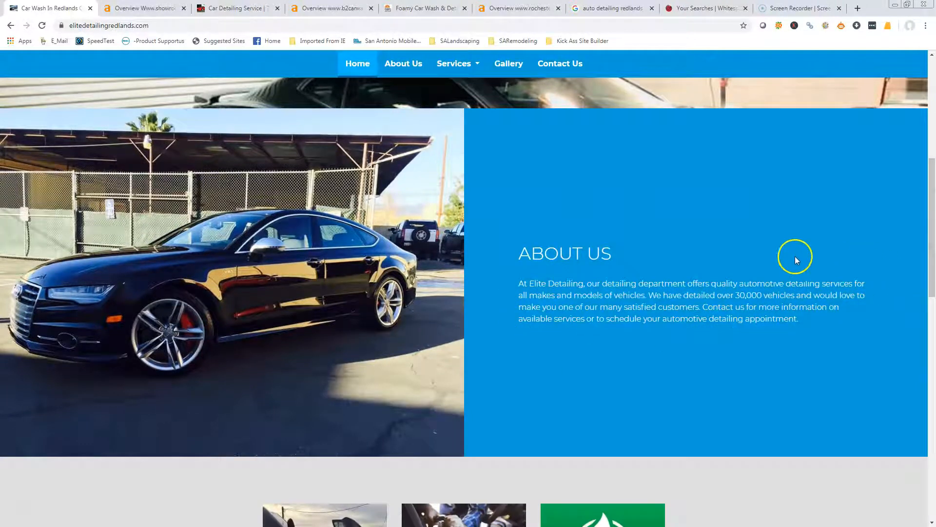
mouse_move(770, 251)
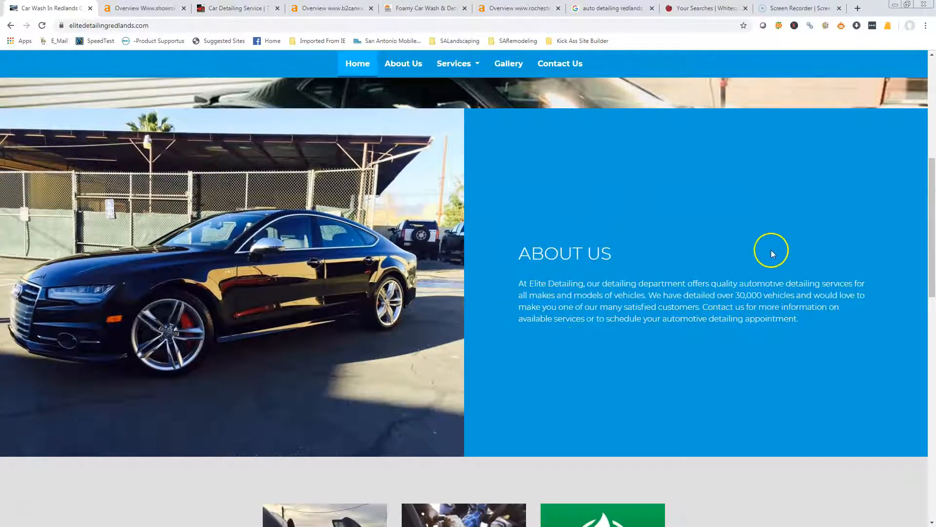
mouse_move(524, 335)
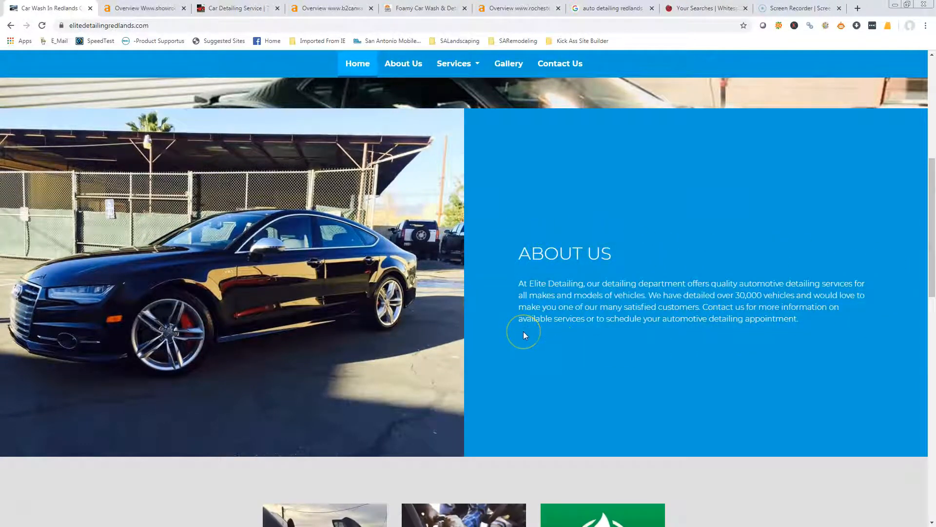
mouse_move(780, 328)
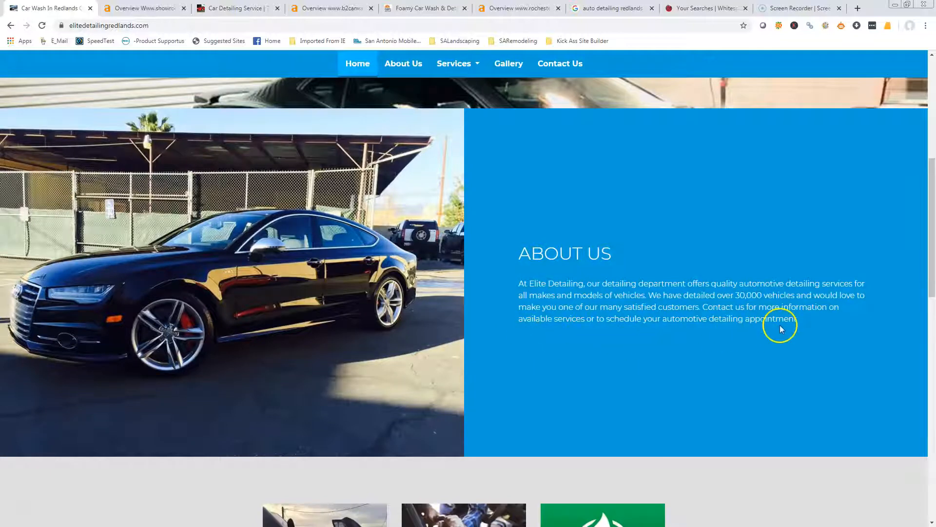
mouse_move(877, 280)
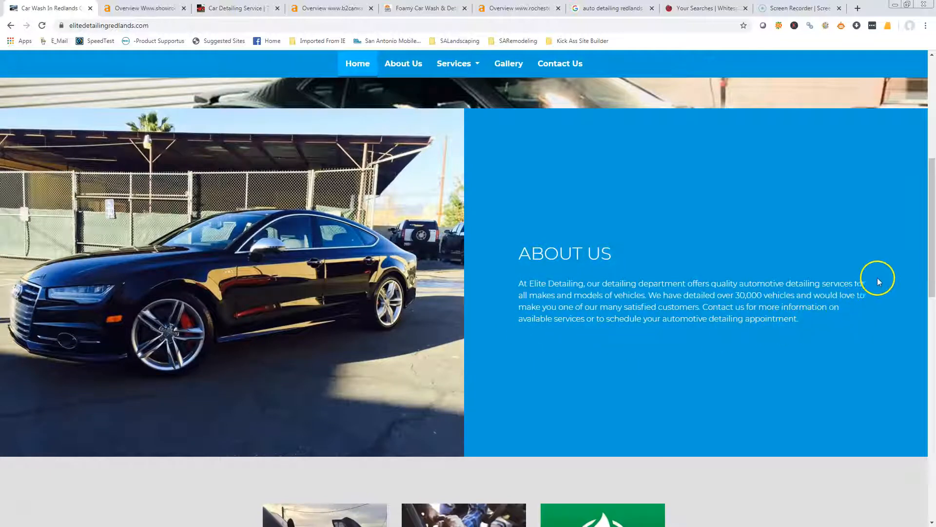
mouse_move(615, 264)
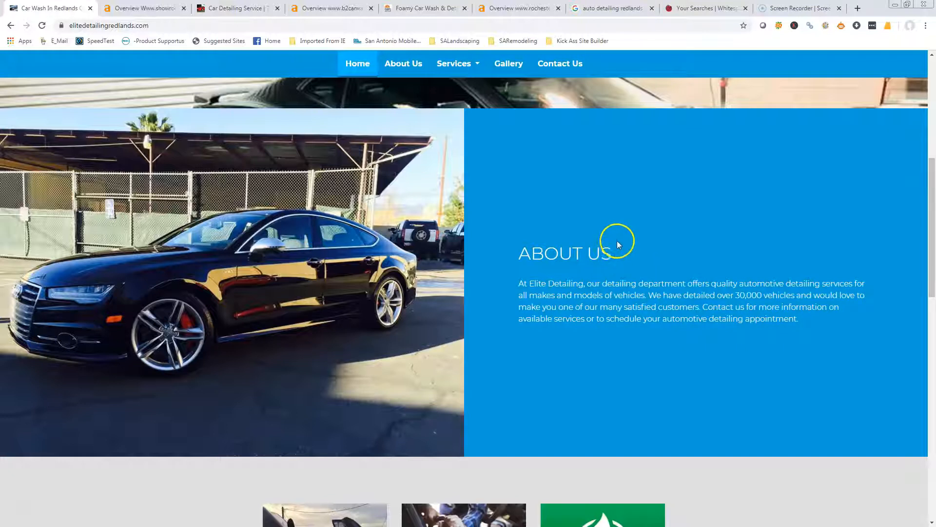
mouse_move(776, 318)
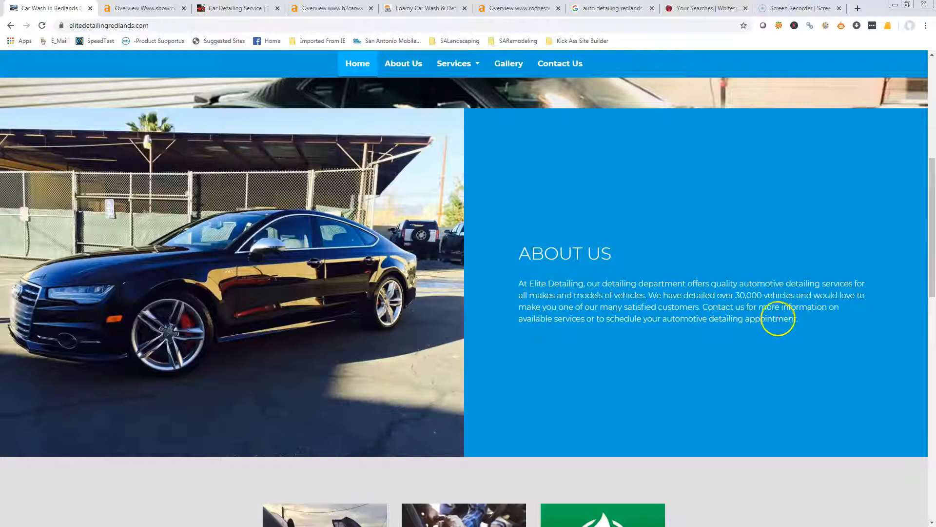
mouse_move(871, 297)
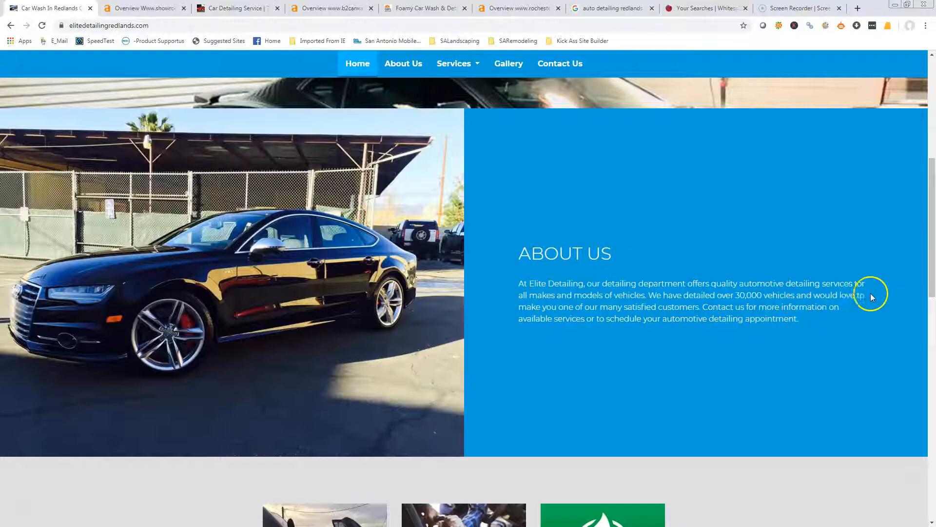
mouse_move(589, 216)
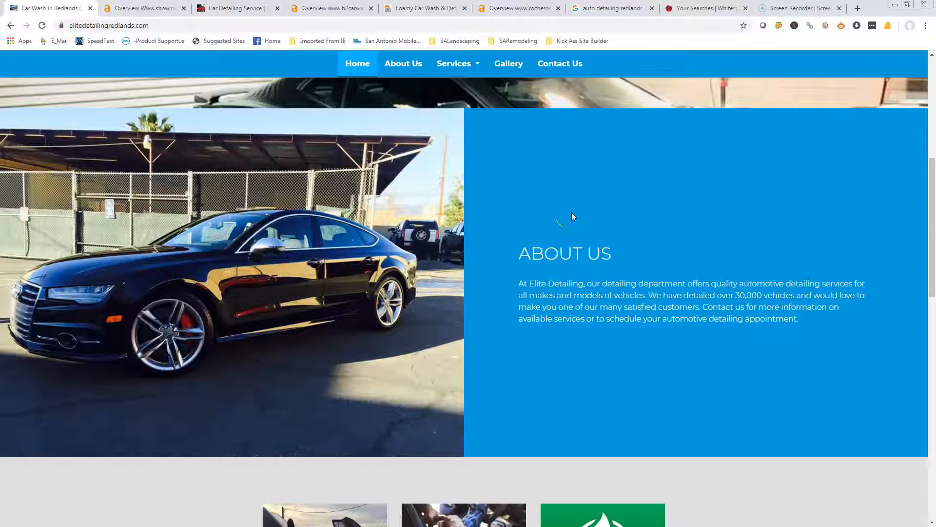
mouse_move(238, 8)
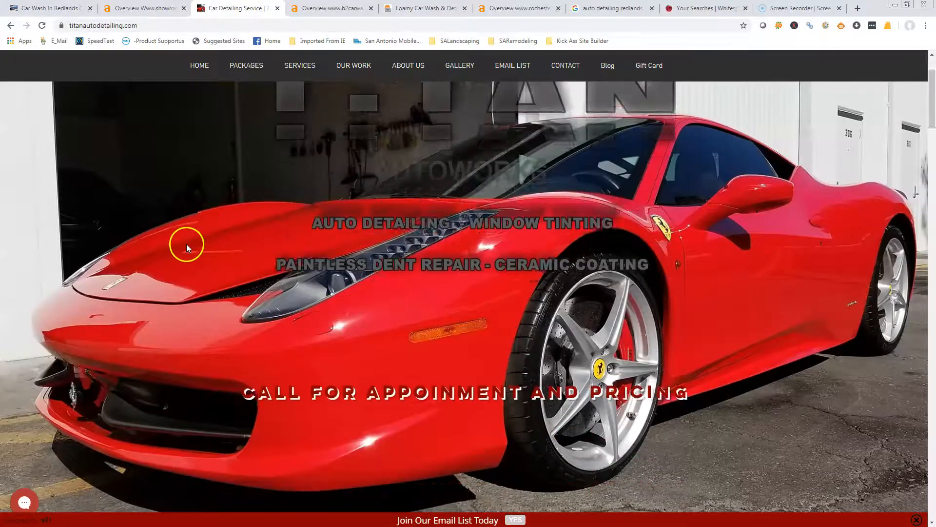
scroll(down, 3)
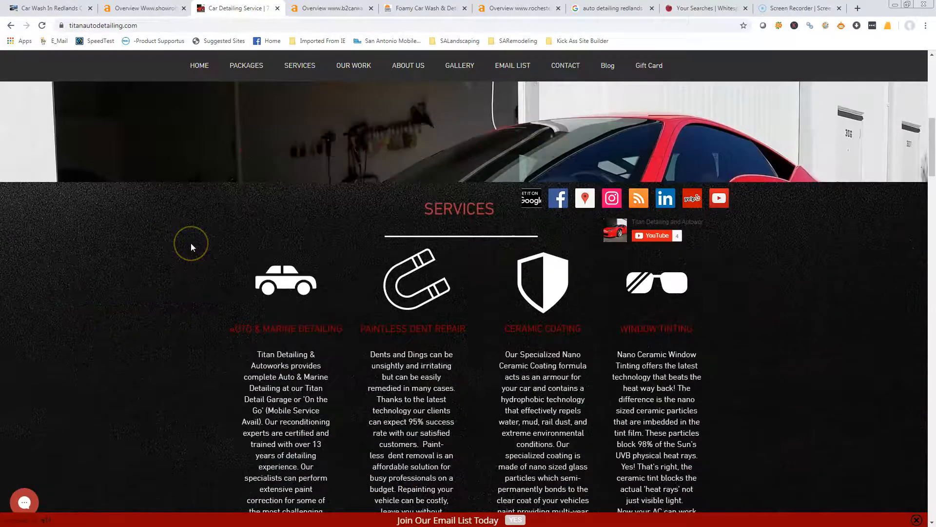
scroll(down, 3)
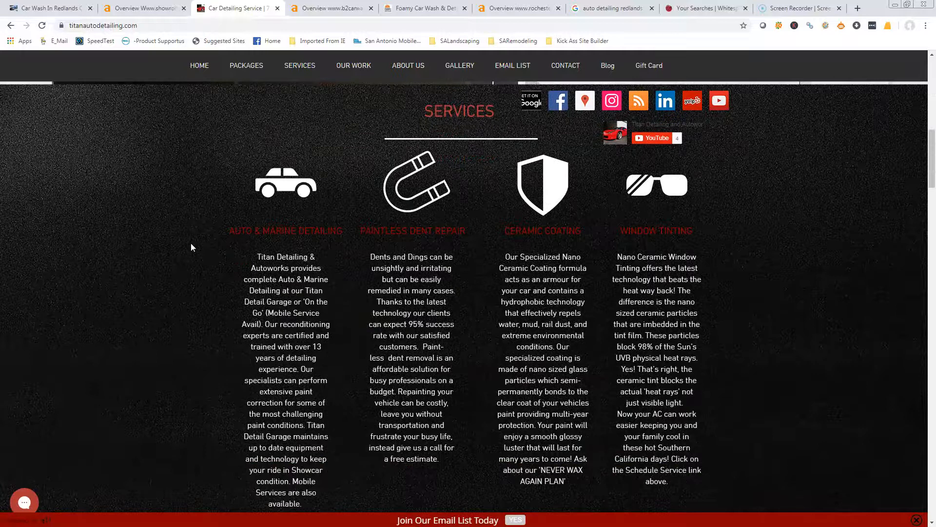
scroll(down, 3)
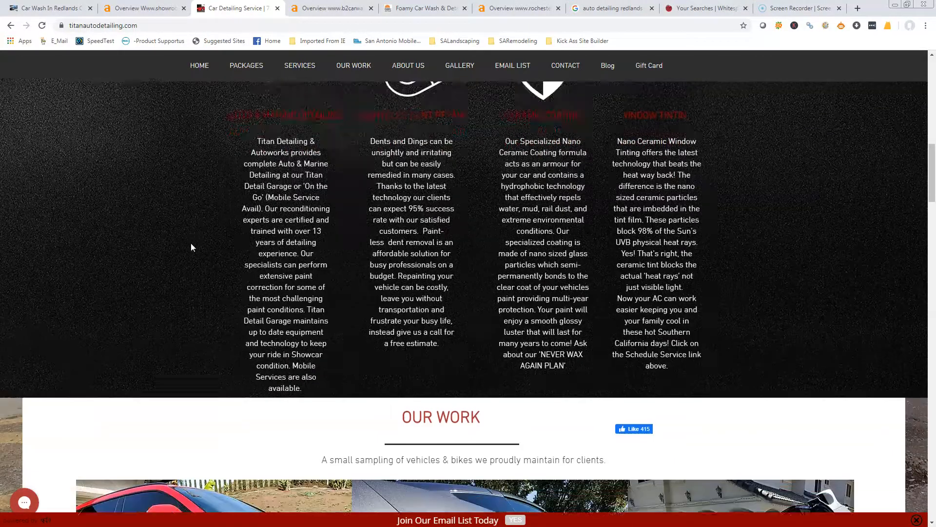
scroll(down, 3)
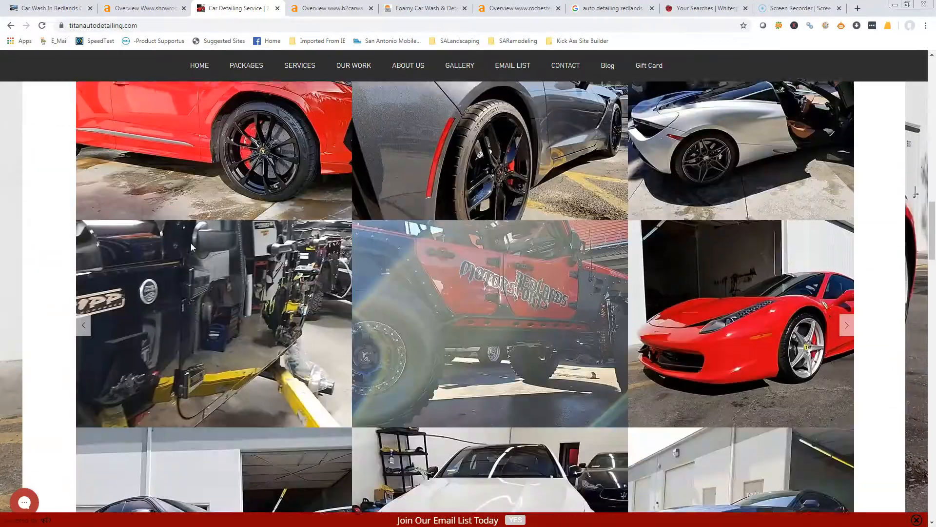
scroll(down, 3)
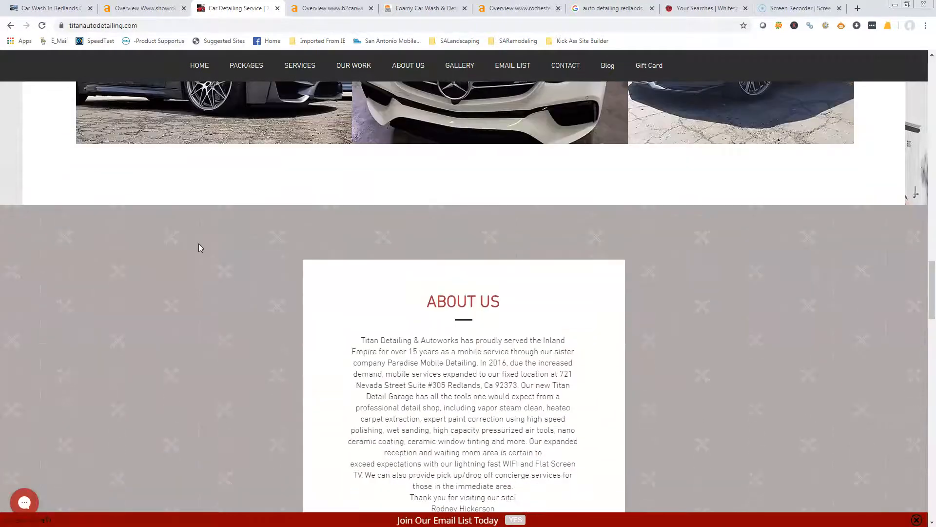
scroll(down, 3)
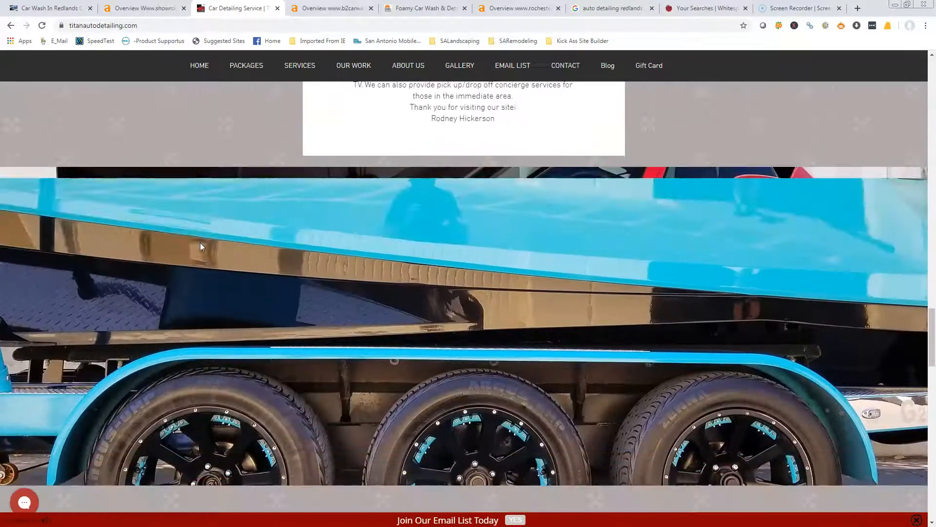
scroll(down, 3)
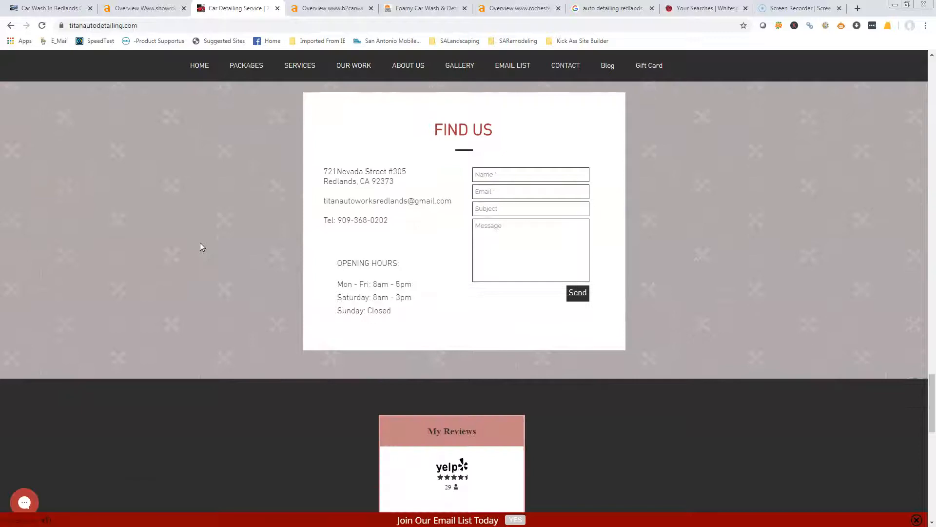
scroll(up, 3)
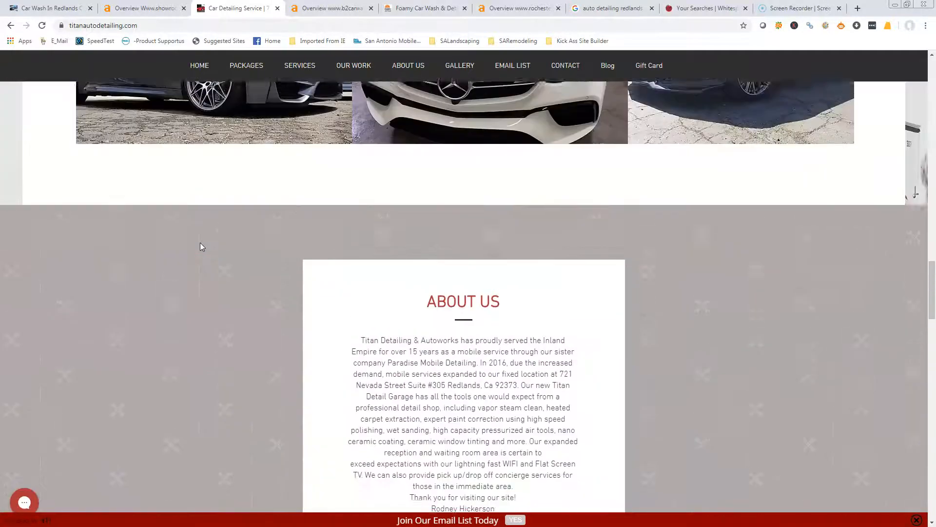
scroll(up, 3)
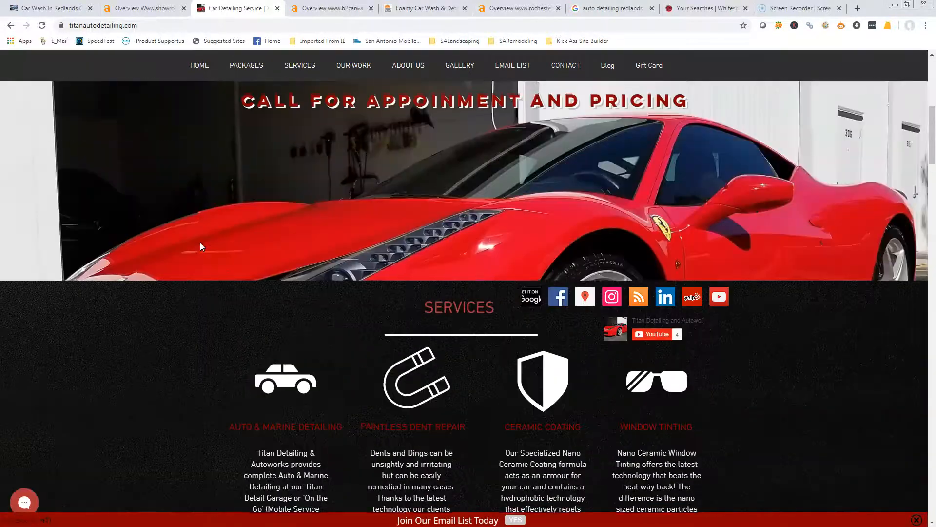
scroll(up, 3)
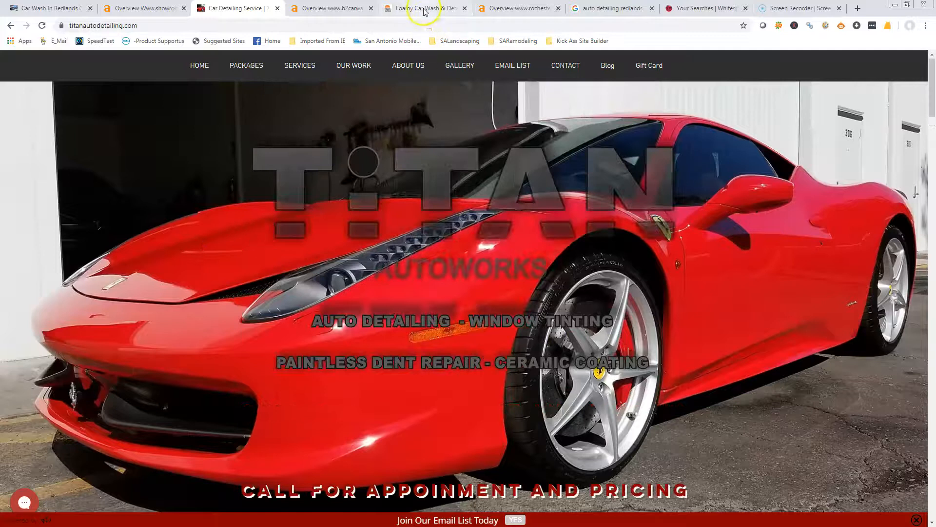
Step: Review the Foamy Car Wash site down to its location and hours, then return to the top
click(422, 8)
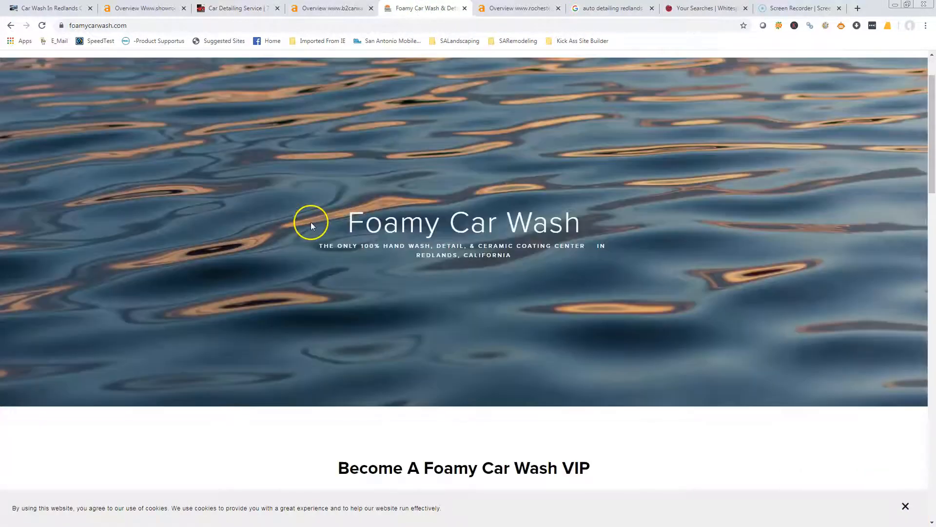
scroll(down, 3)
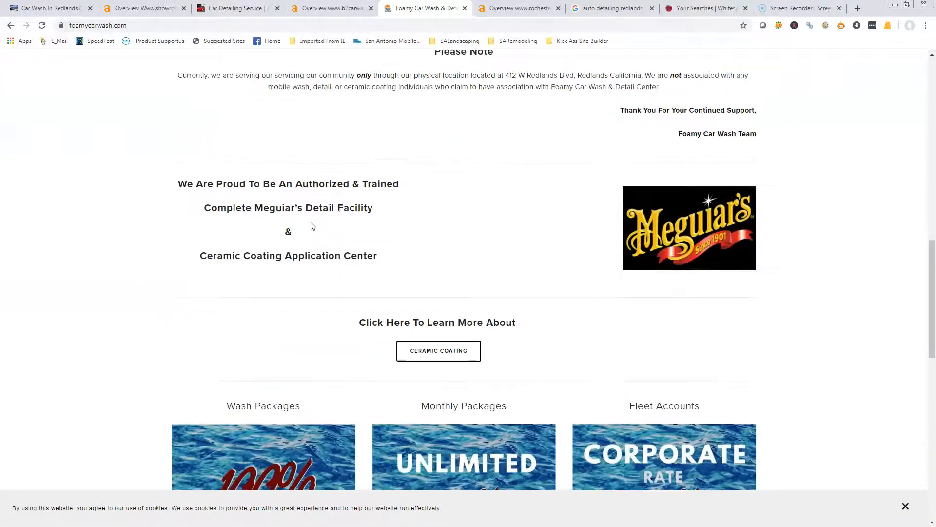
scroll(down, 3)
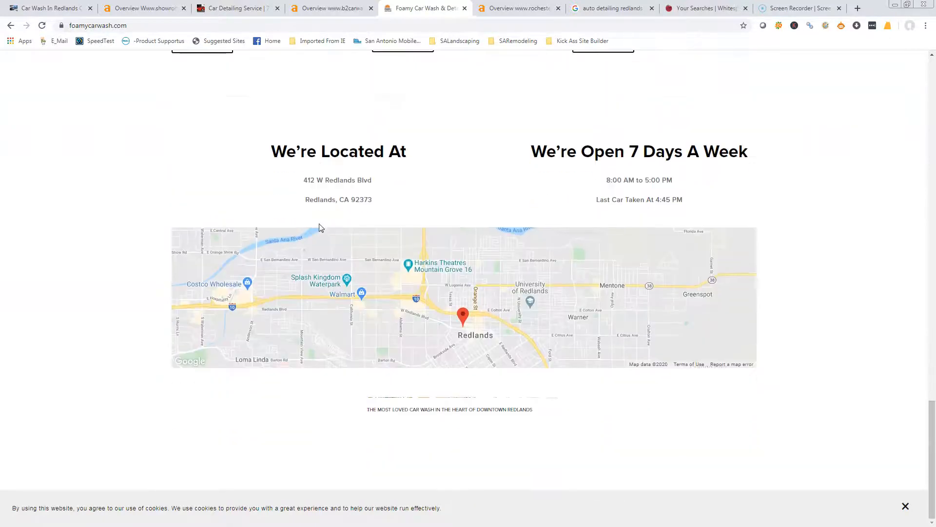
scroll(up, 3)
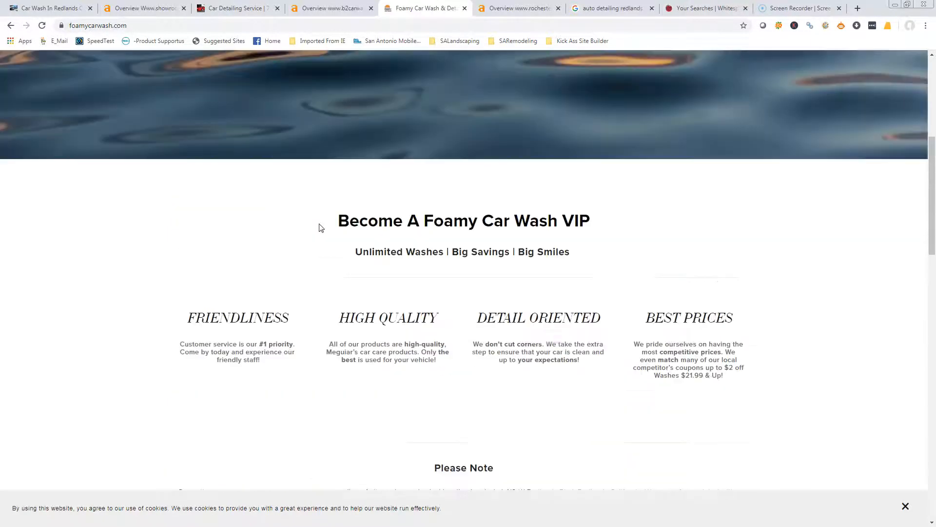
scroll(up, 3)
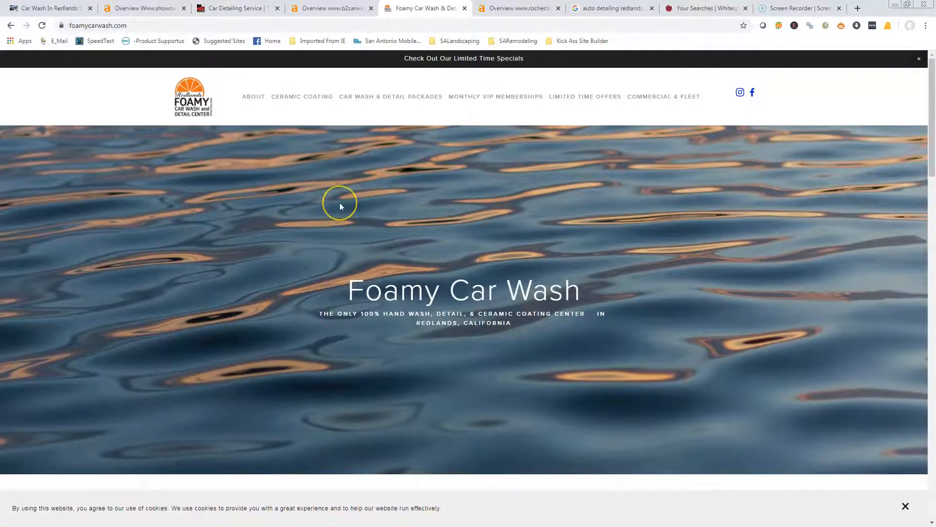
mouse_move(393, 159)
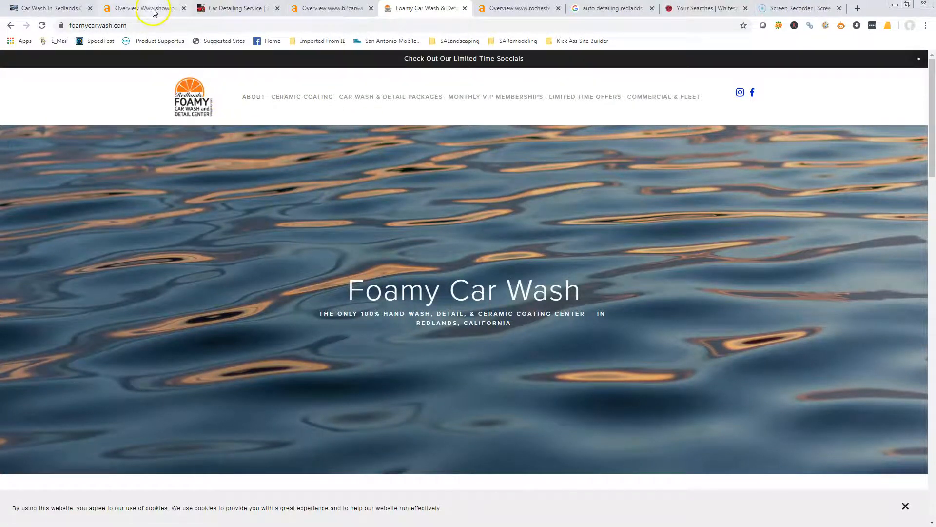
Step: Show elitedetailingredlands.com's Organic Keywords report with its eight ranking keywords
click(143, 7)
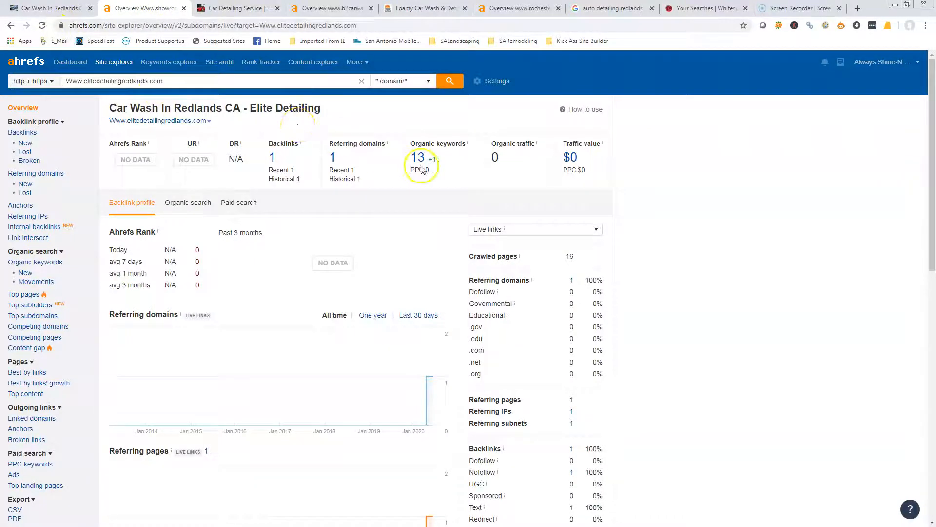
click(417, 157)
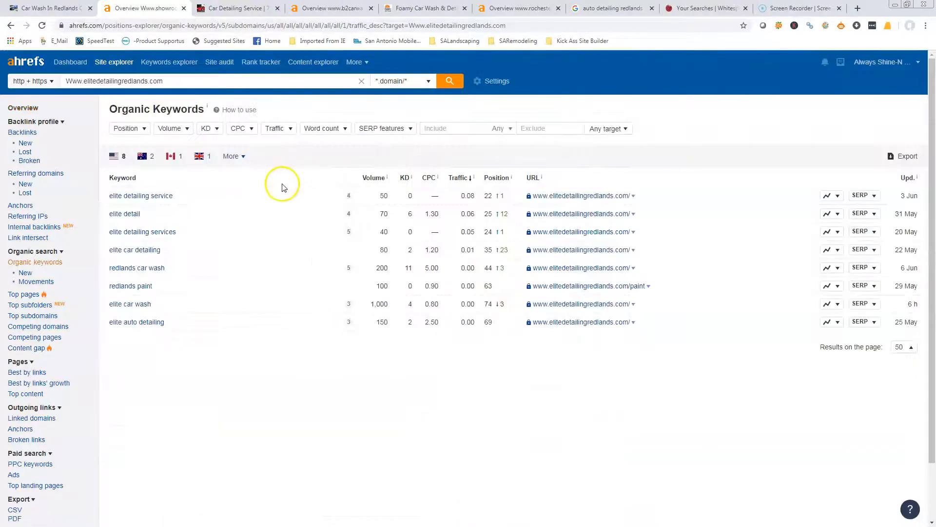
mouse_move(137, 230)
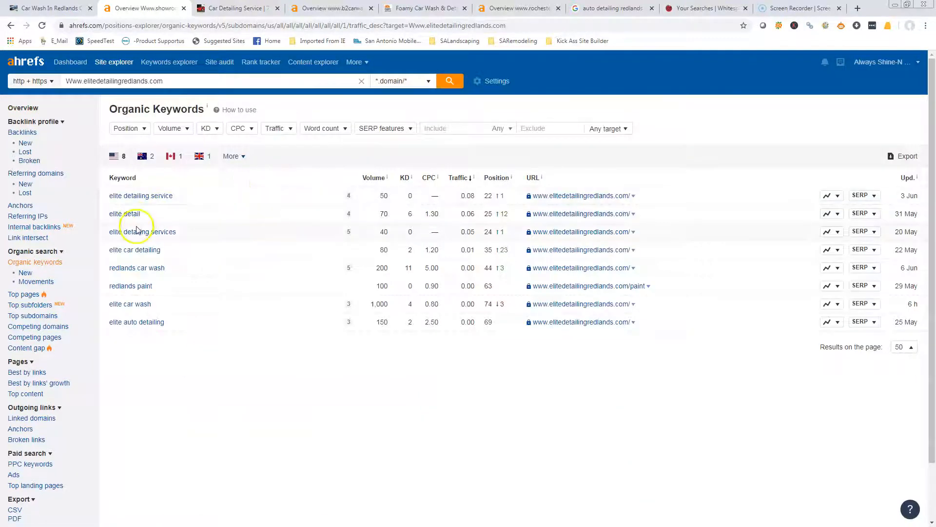
mouse_move(130, 209)
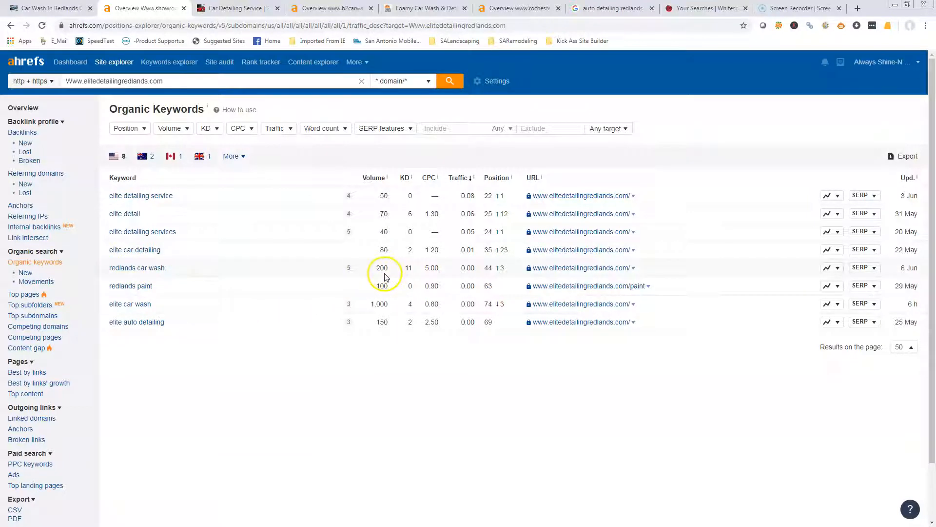
mouse_move(489, 275)
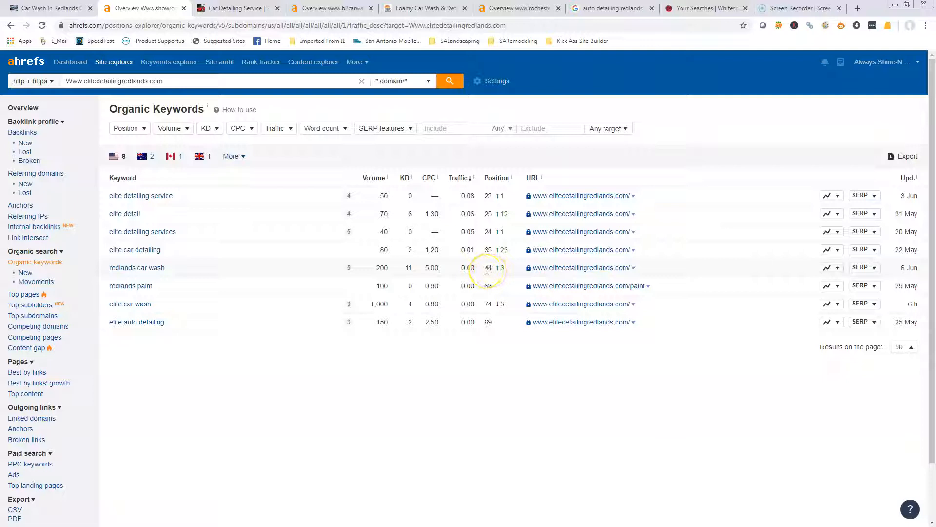
mouse_move(321, 293)
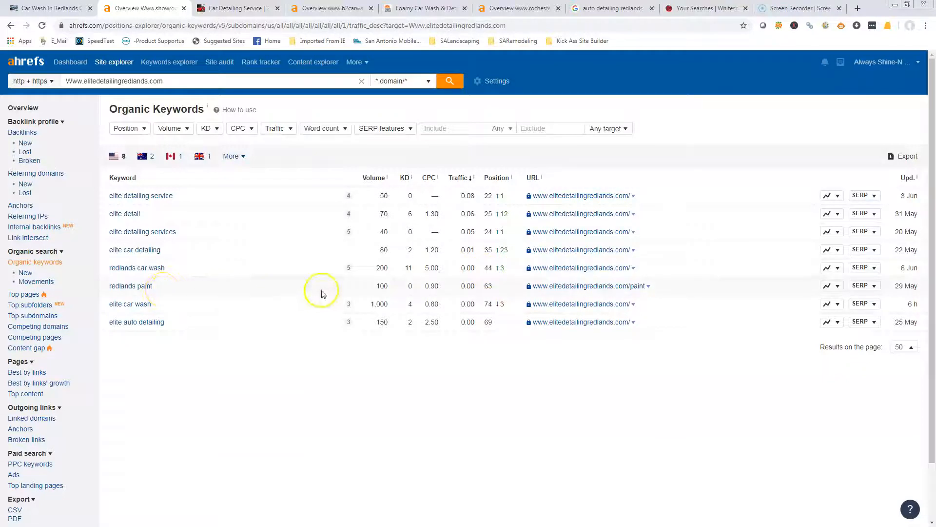
mouse_move(481, 290)
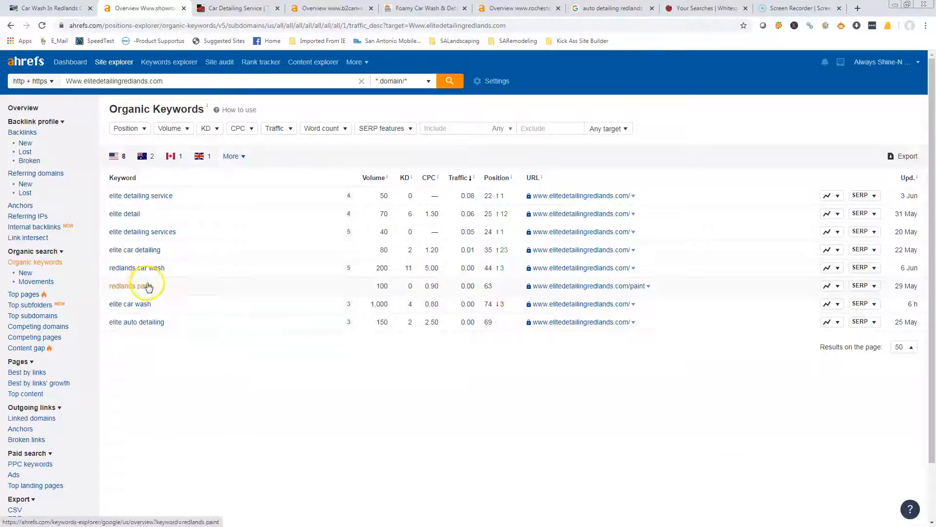
mouse_move(136, 267)
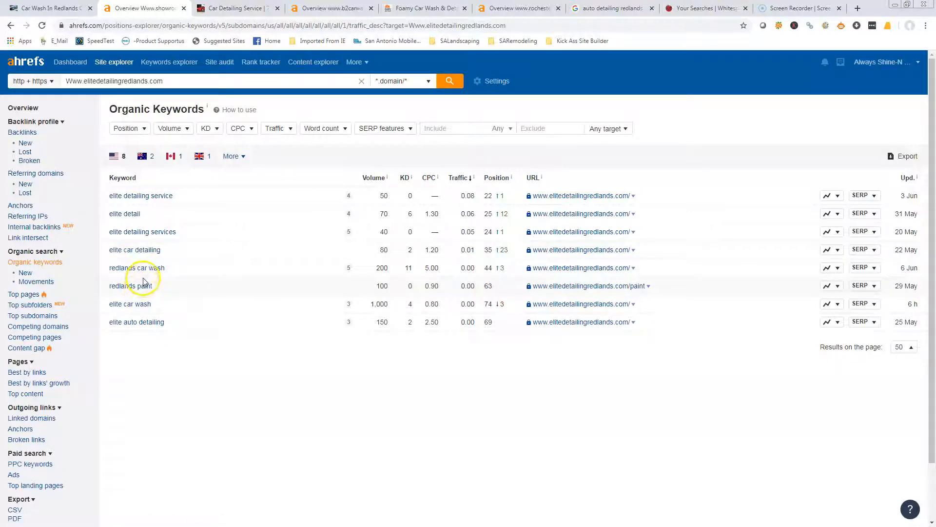
mouse_move(146, 281)
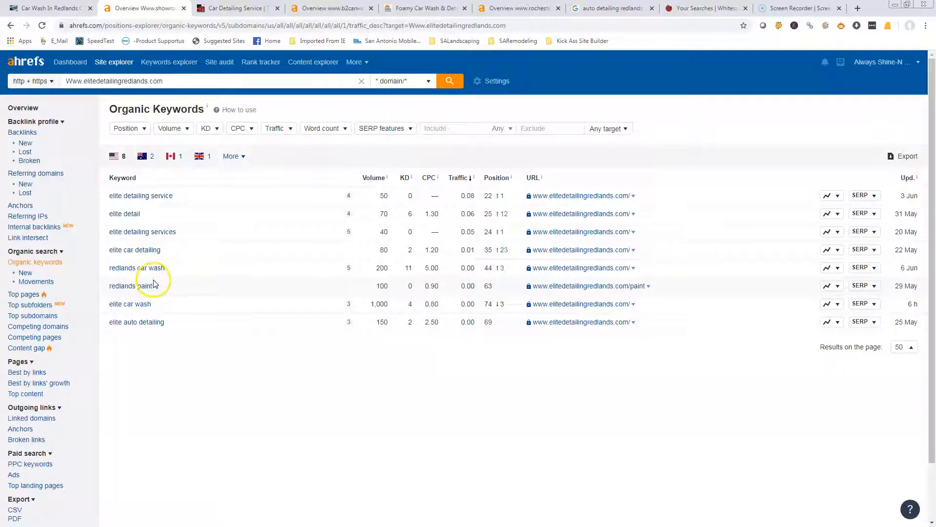
mouse_move(146, 286)
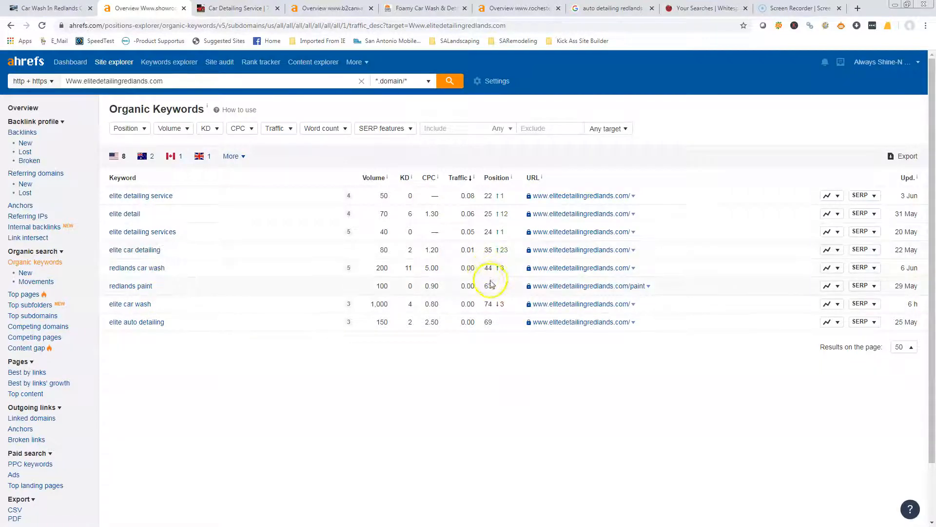
mouse_move(197, 286)
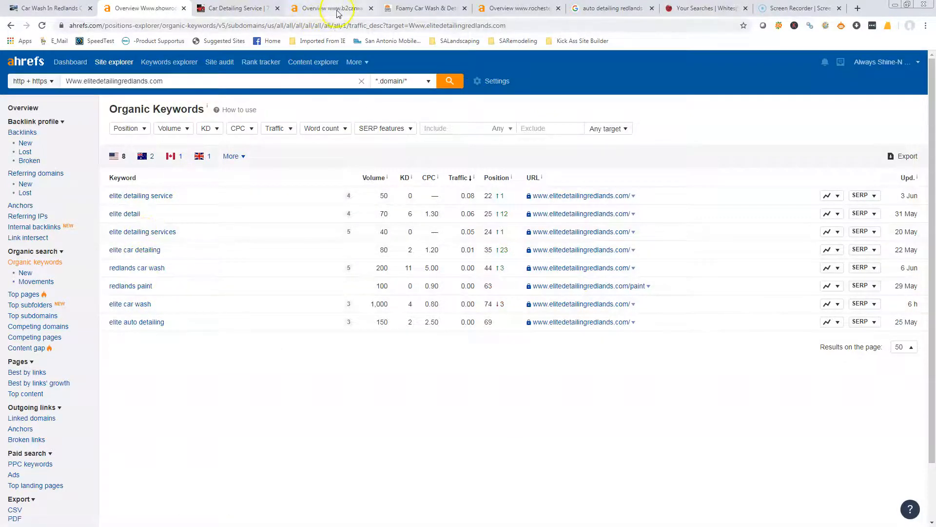
click(331, 9)
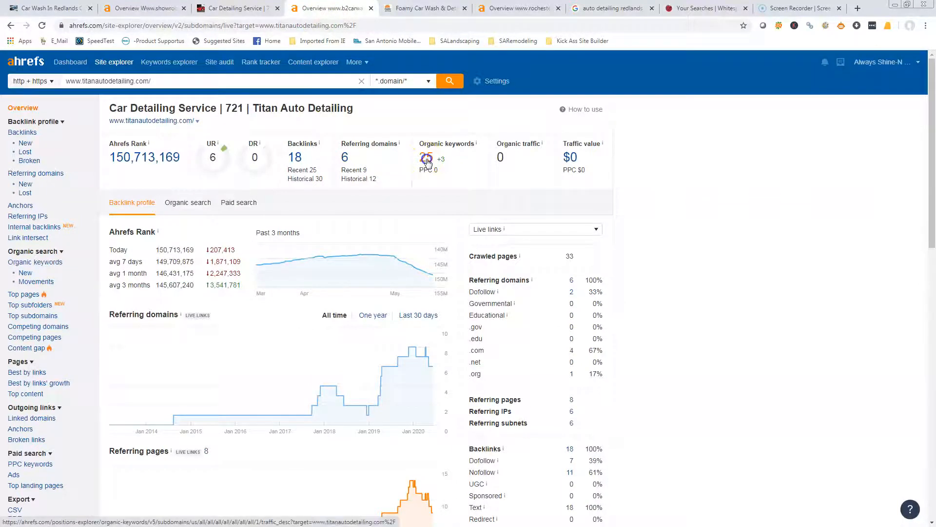
click(426, 159)
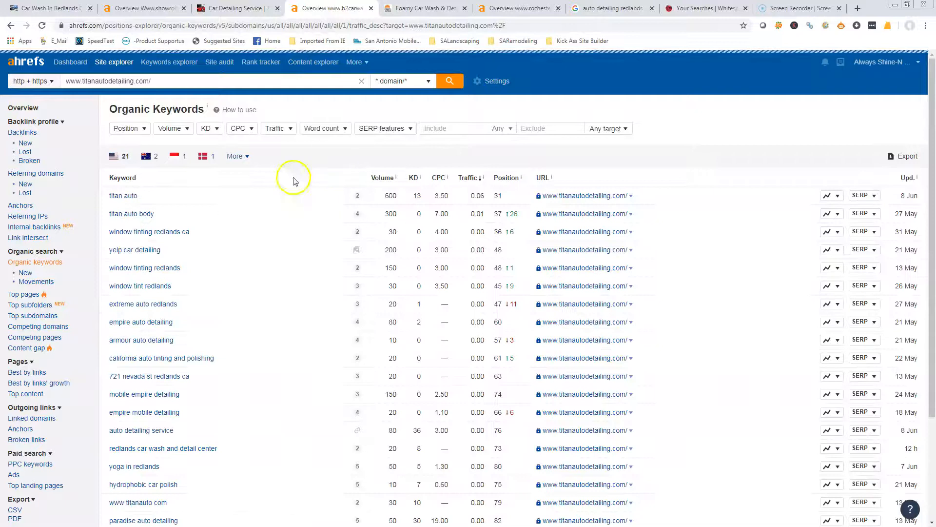
mouse_move(132, 214)
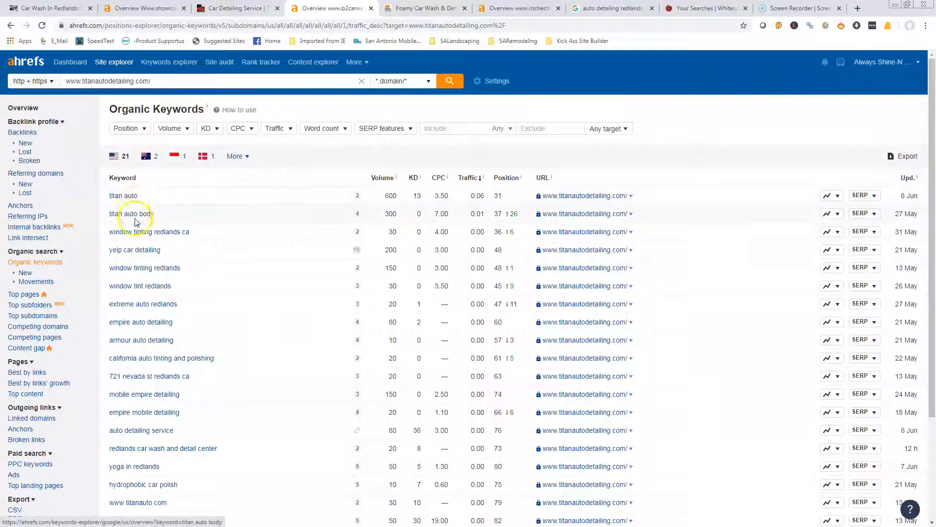
mouse_move(145, 268)
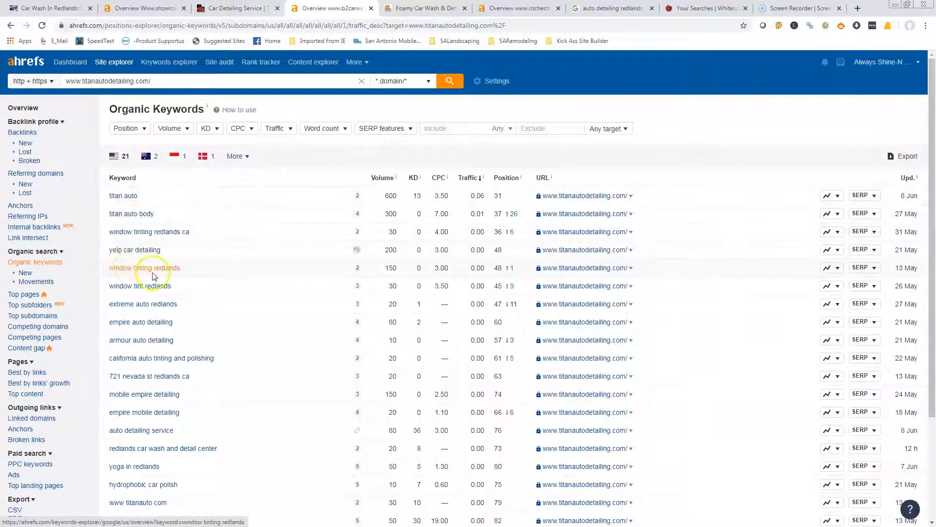
mouse_move(134, 313)
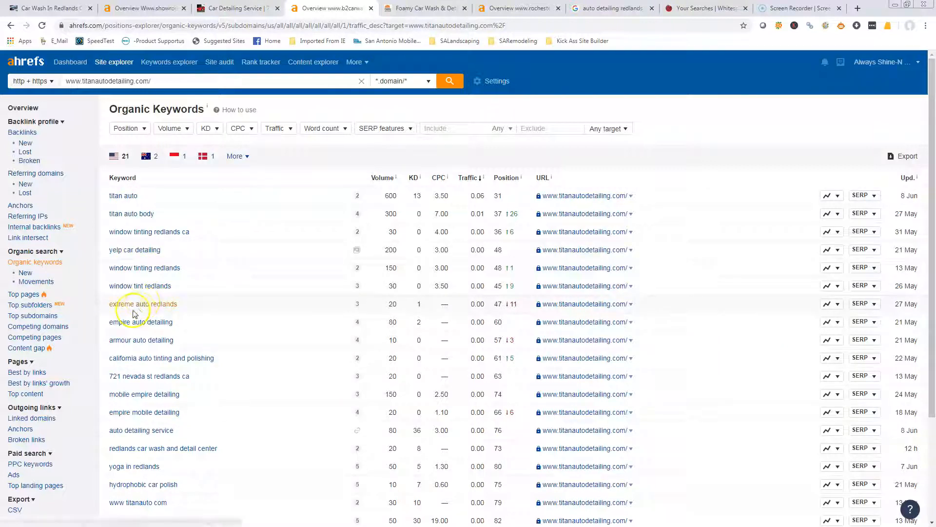
mouse_move(154, 344)
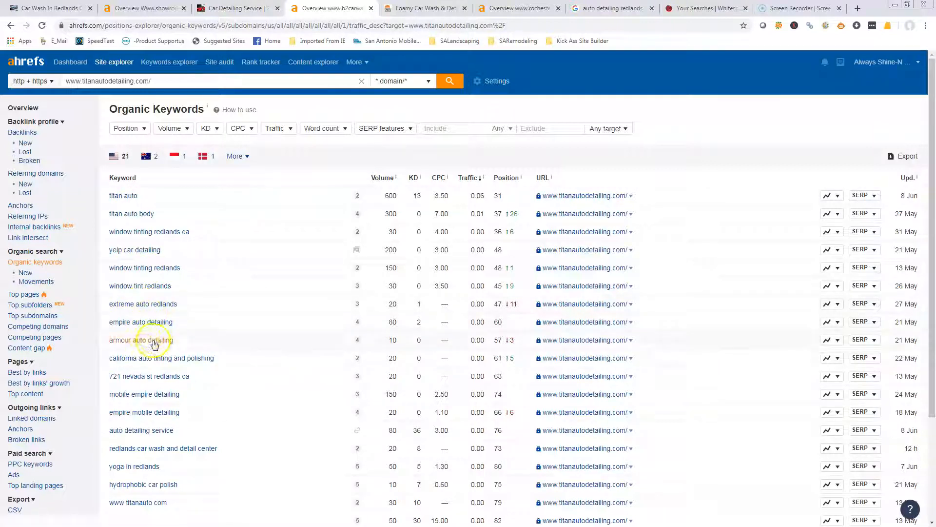
mouse_move(144, 394)
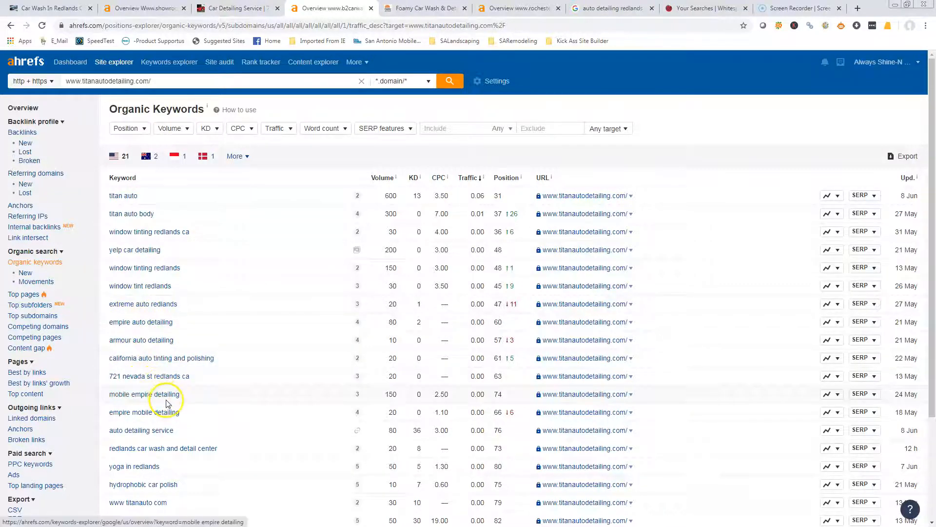
scroll(down, 3)
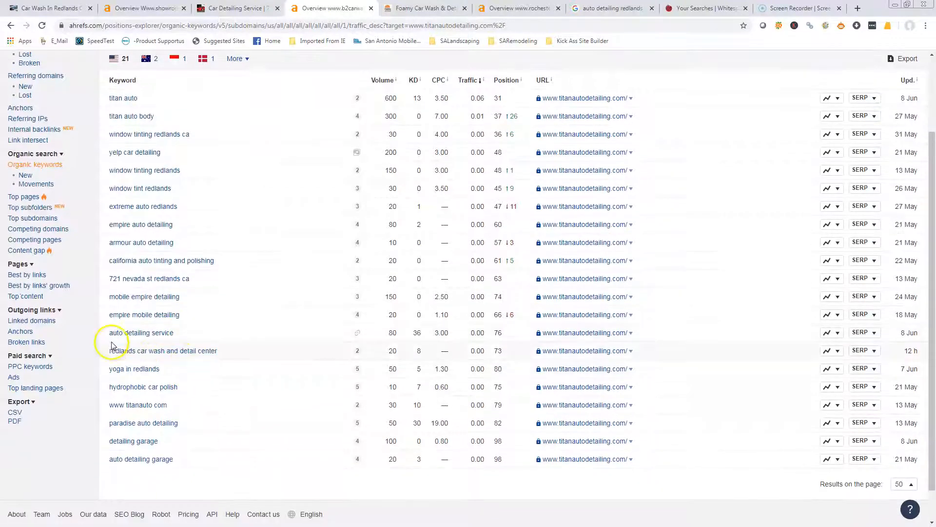
mouse_move(153, 355)
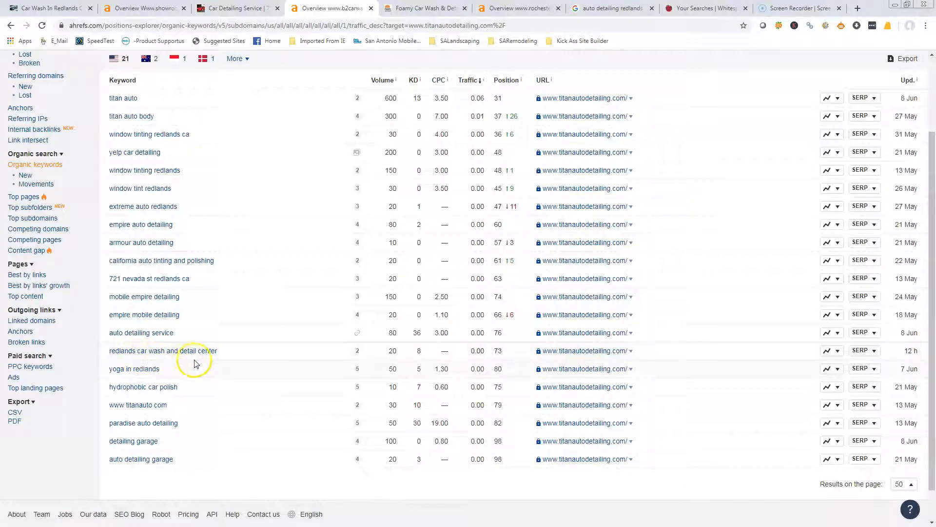
mouse_move(169, 385)
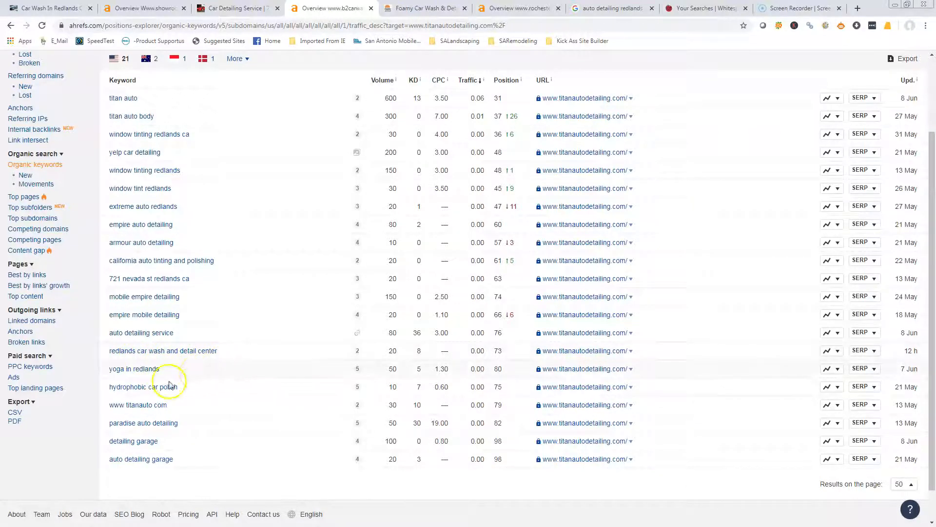
mouse_move(166, 442)
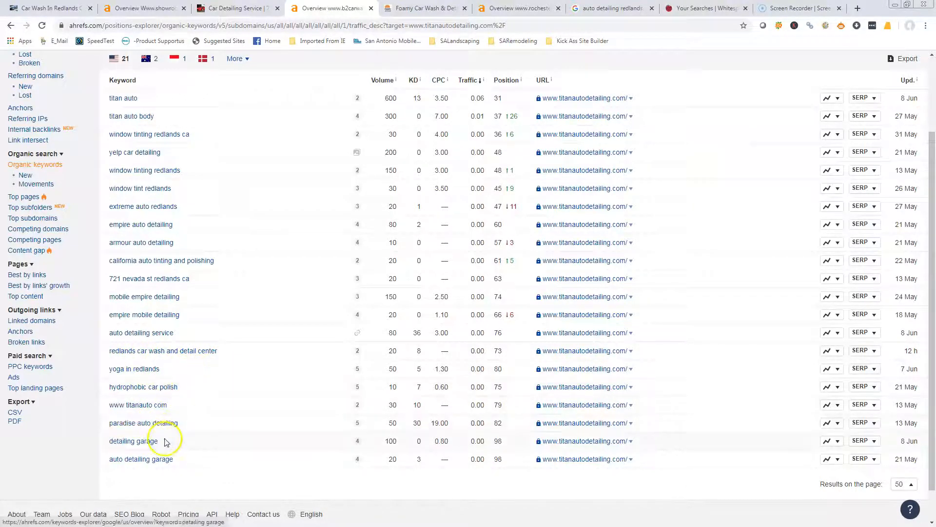
scroll(up, 3)
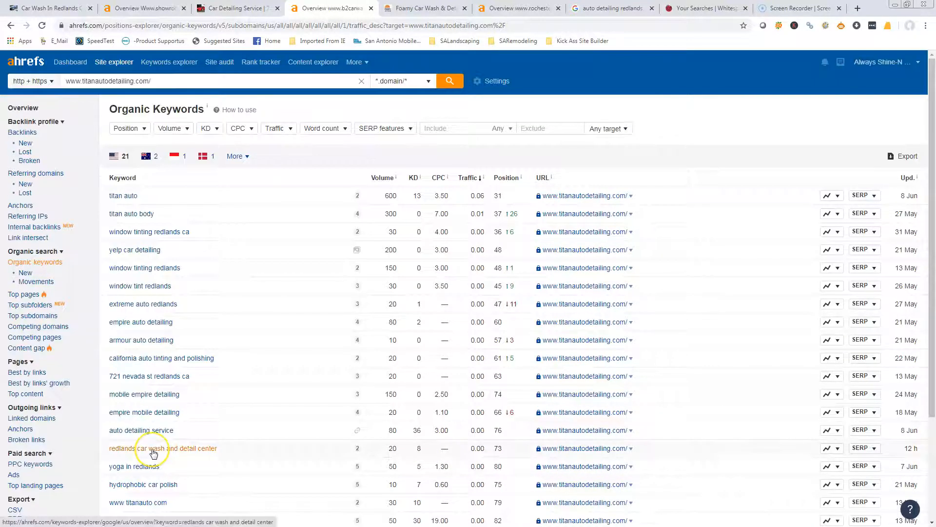
mouse_move(144, 383)
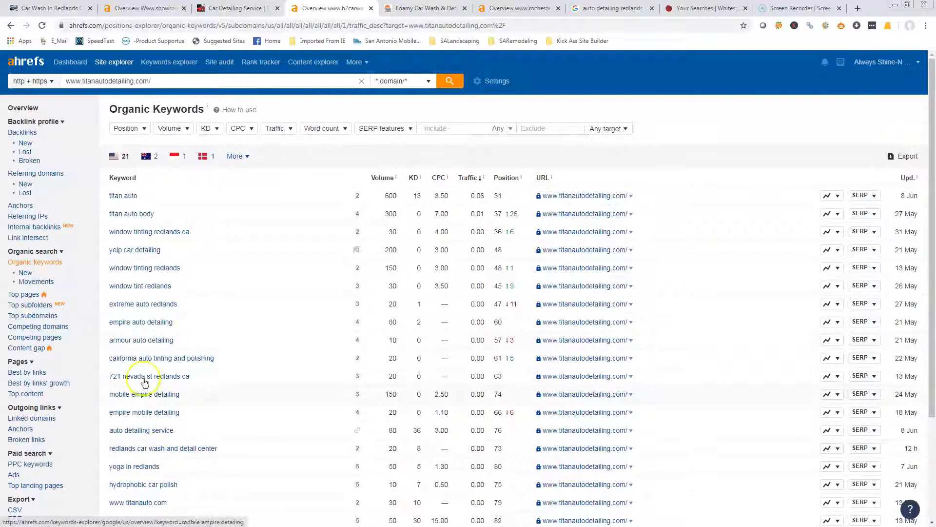
click(425, 8)
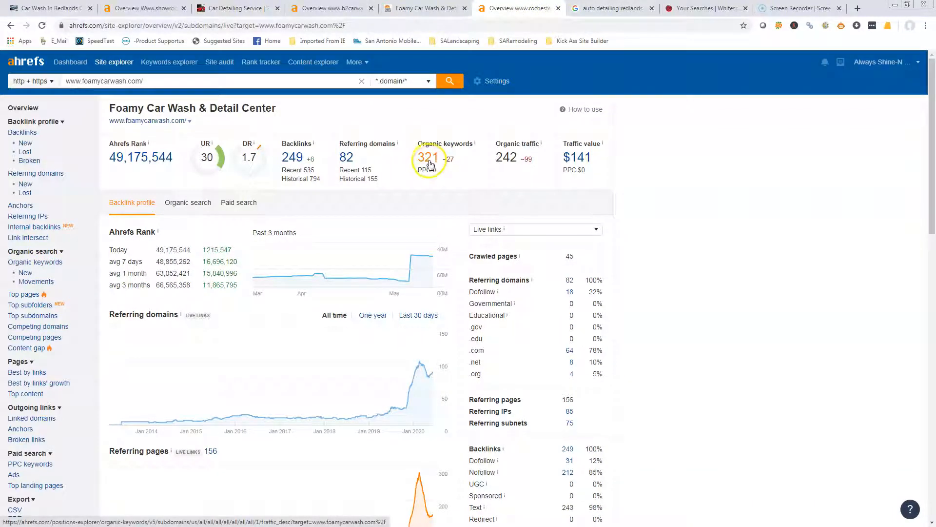
Step: Show foamycarwash.com's Organic Keywords report, led by 'foamy car wash redlands'
click(429, 157)
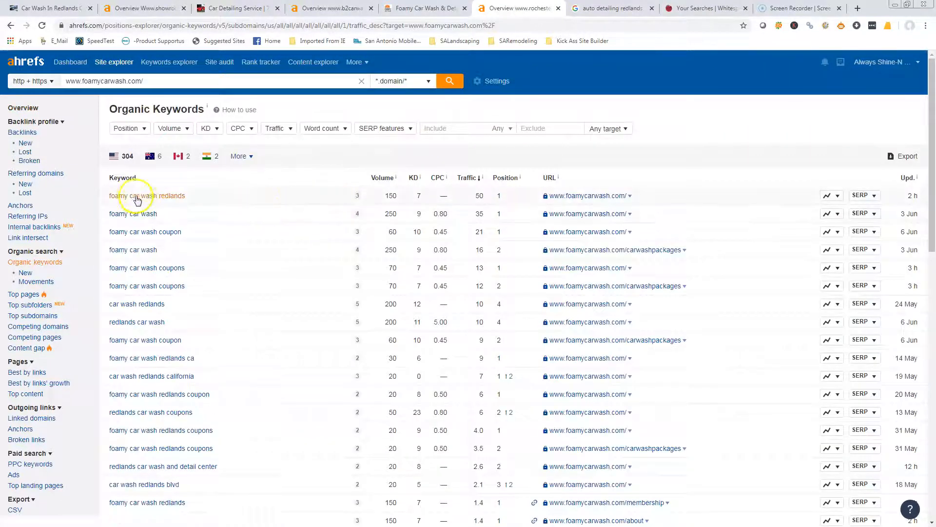
mouse_move(131, 270)
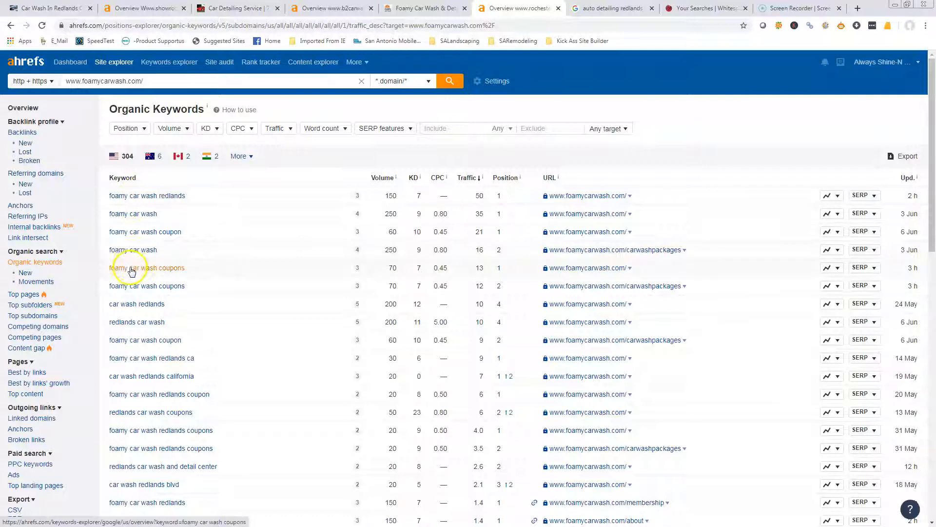
mouse_move(137, 307)
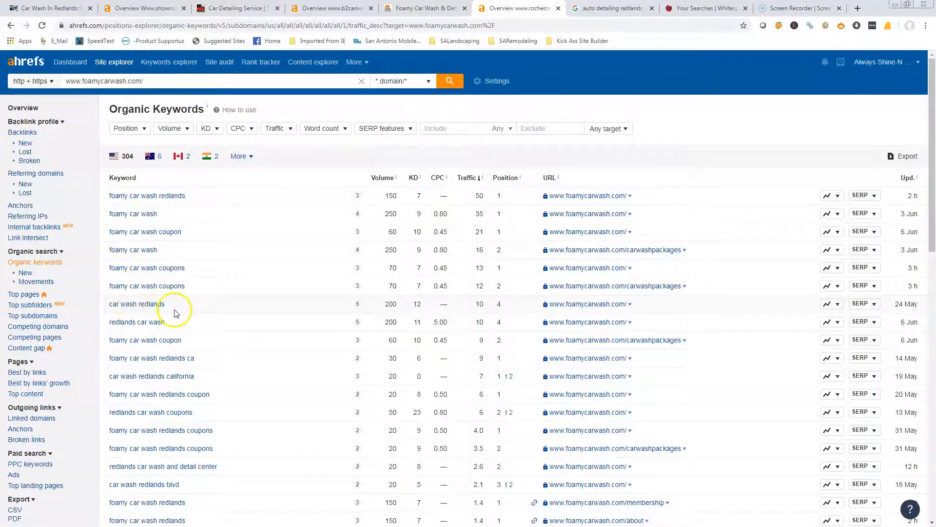
mouse_move(489, 304)
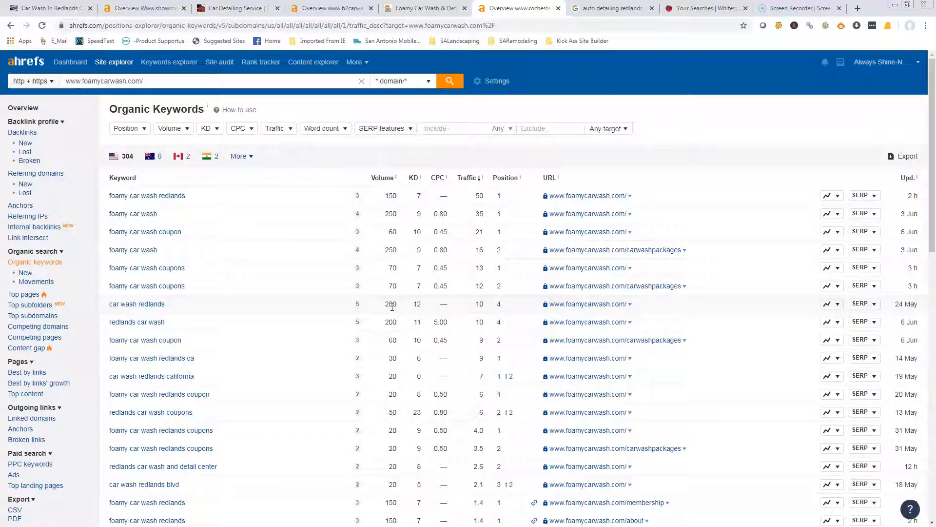
mouse_move(292, 272)
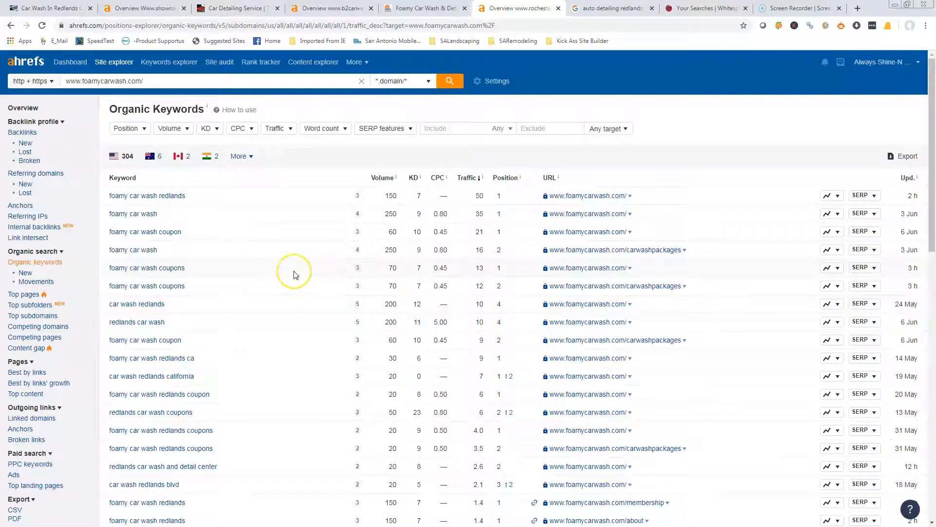
mouse_move(134, 204)
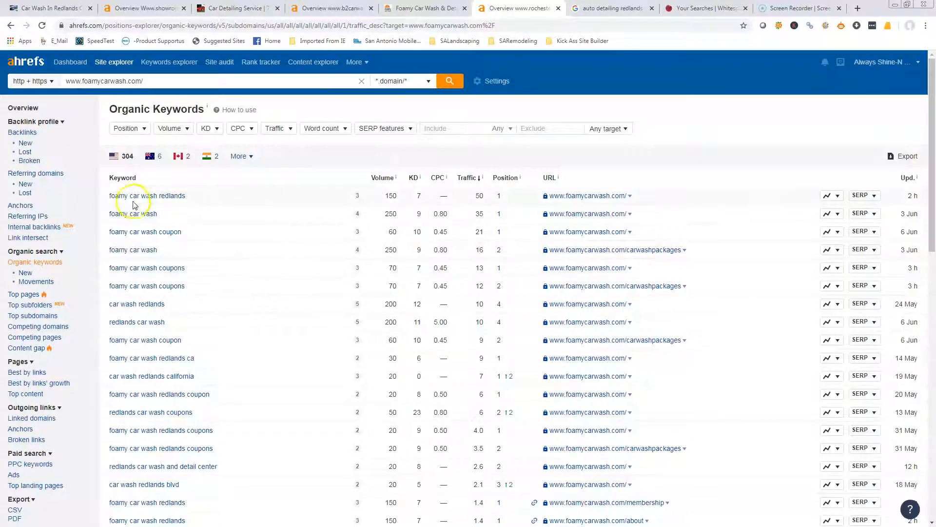
mouse_move(159, 203)
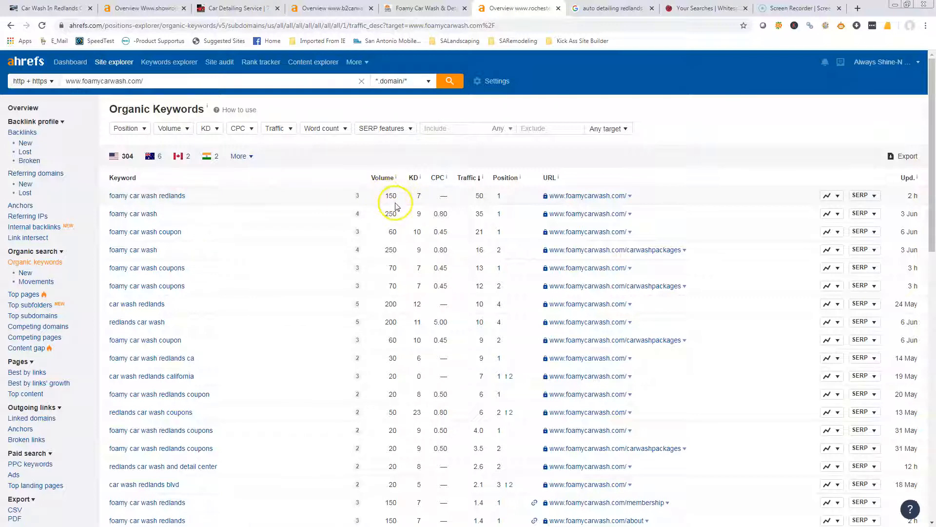
mouse_move(481, 197)
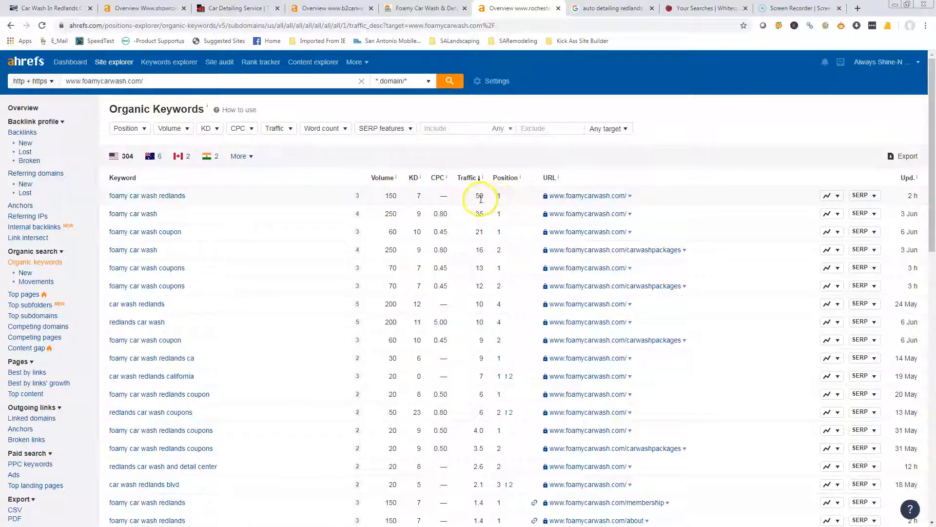
mouse_move(475, 195)
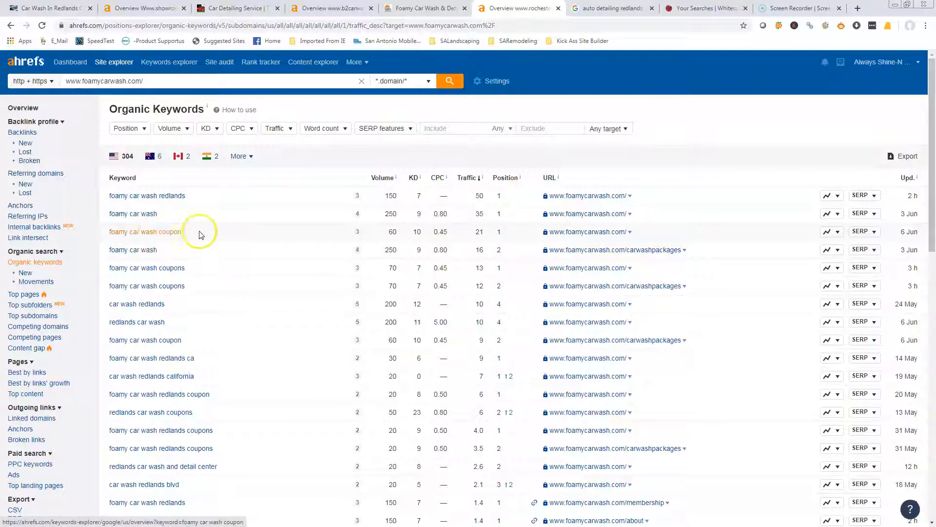
mouse_move(475, 239)
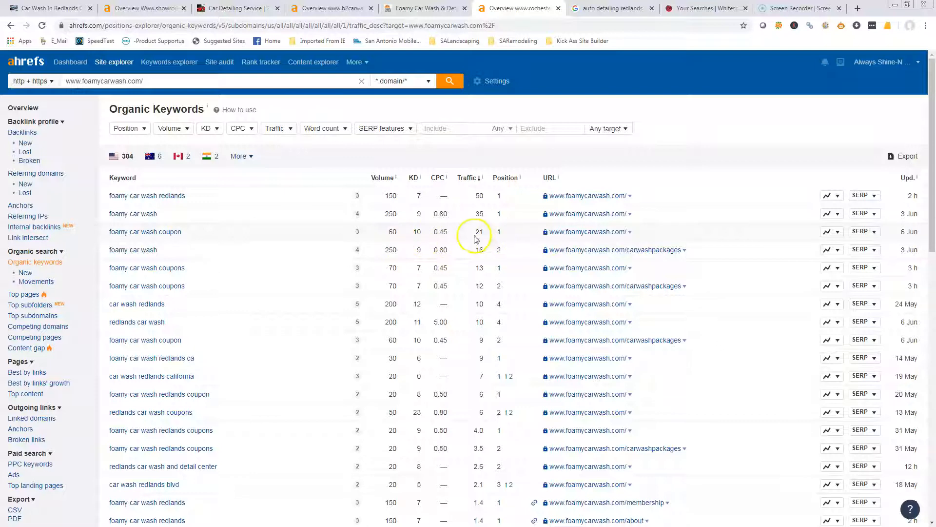
mouse_move(292, 269)
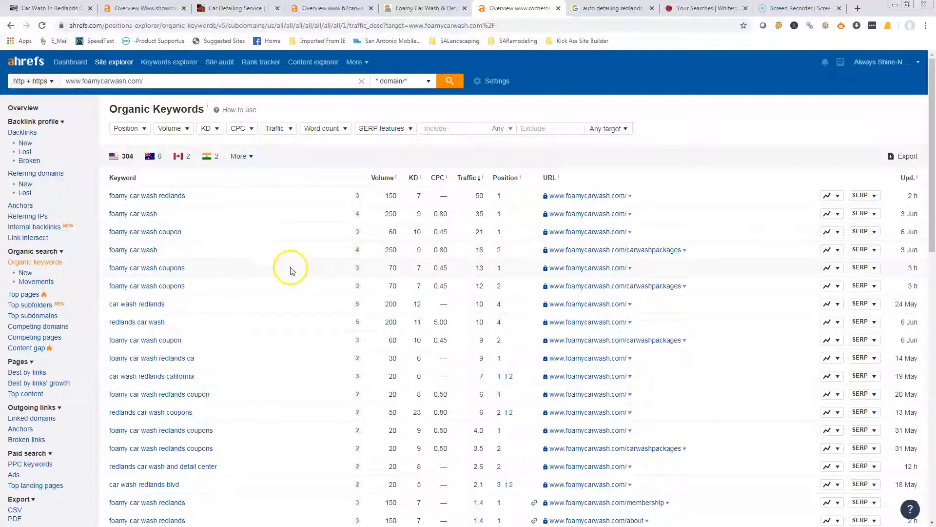
mouse_move(191, 376)
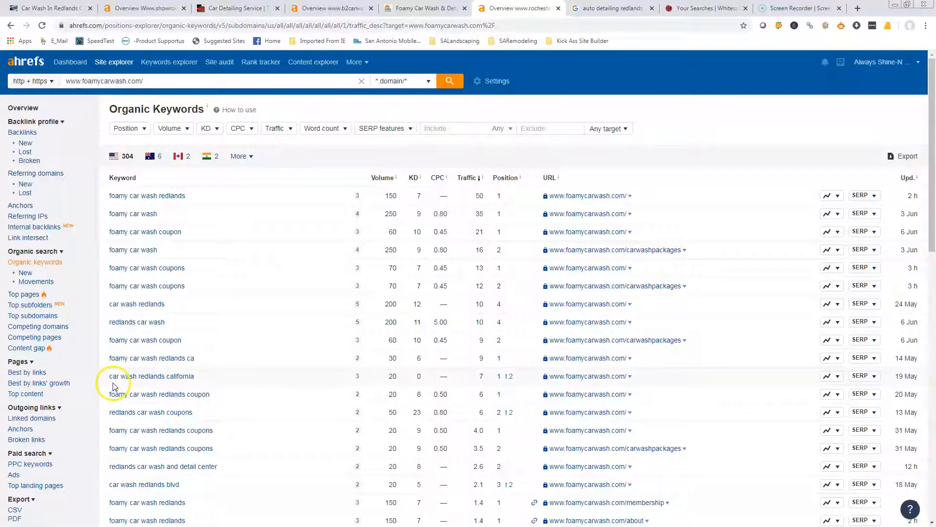
mouse_move(195, 384)
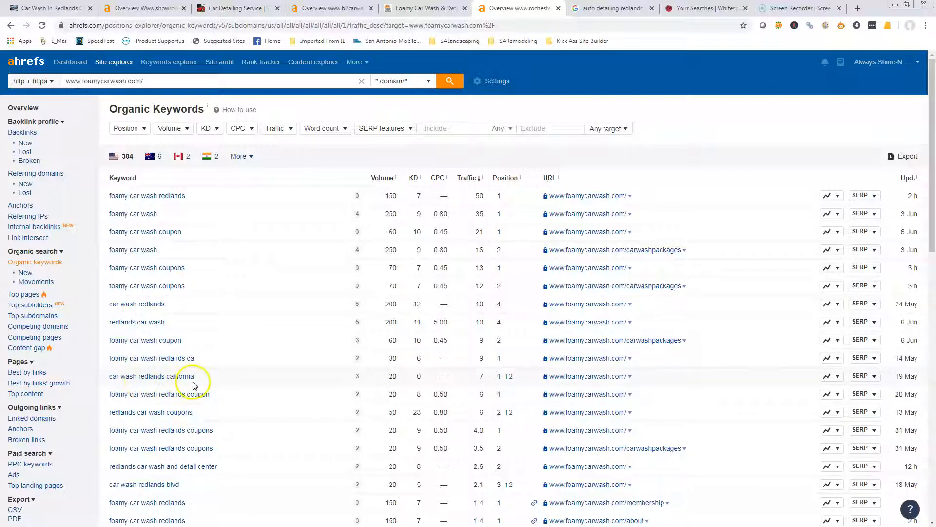
mouse_move(130, 439)
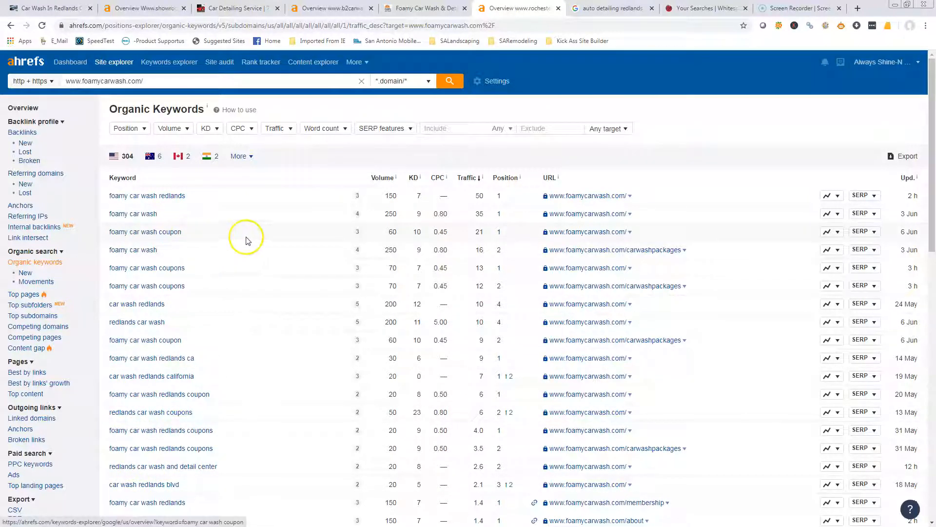
mouse_move(187, 342)
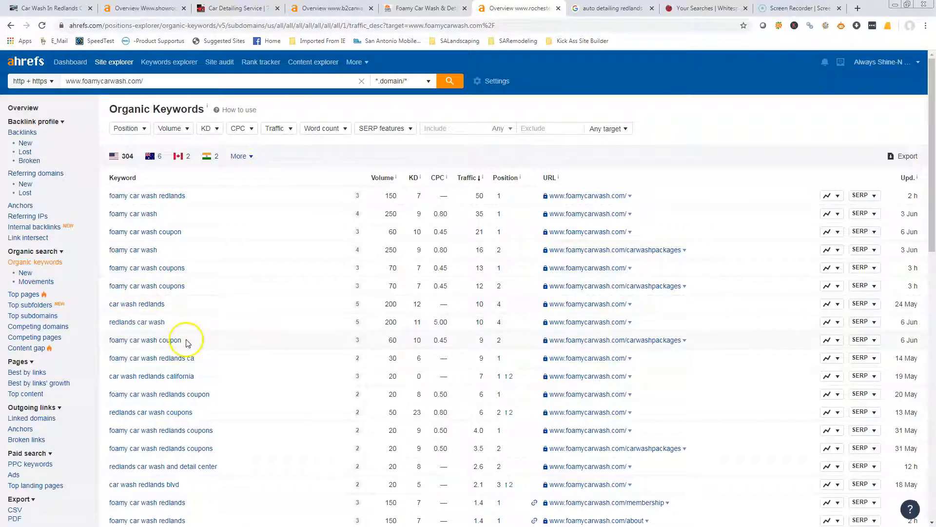
mouse_move(242, 293)
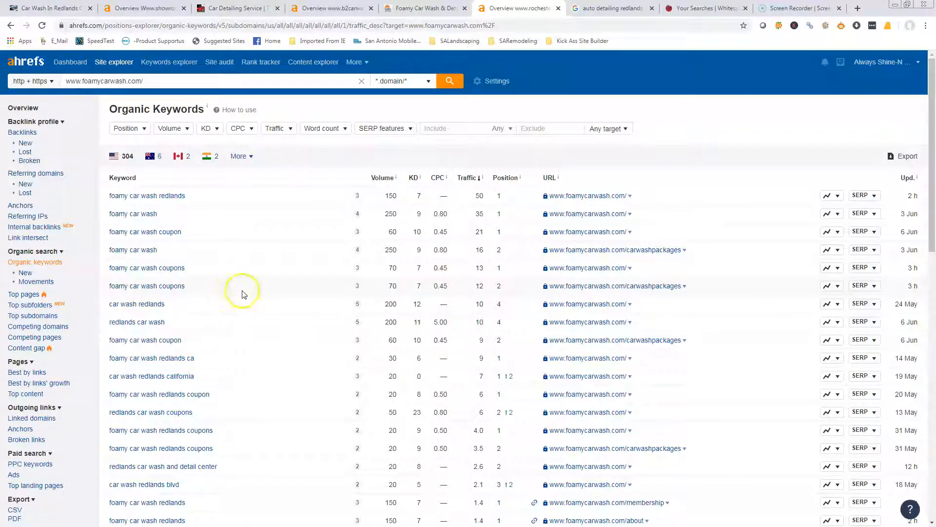
mouse_move(18, 110)
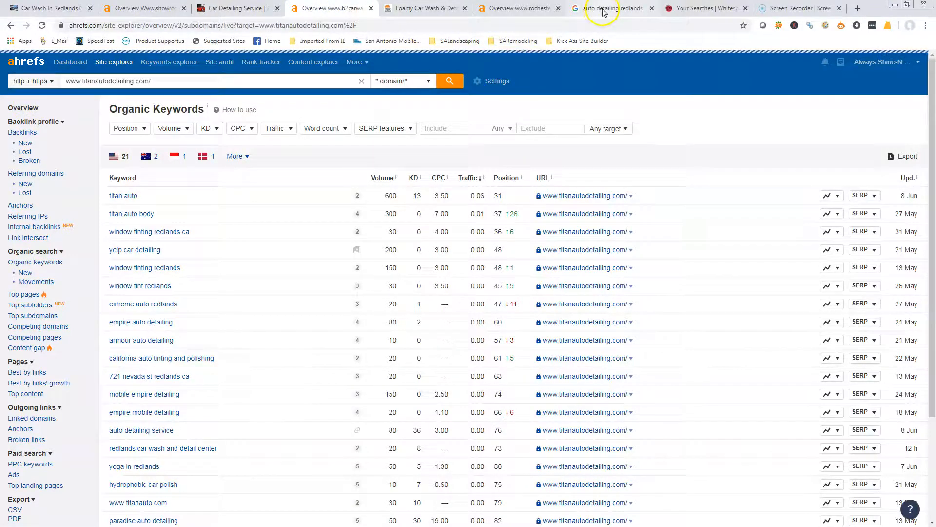
Step: Return to the Google results for 'auto detailing redlands ca' with the local map pack
click(602, 8)
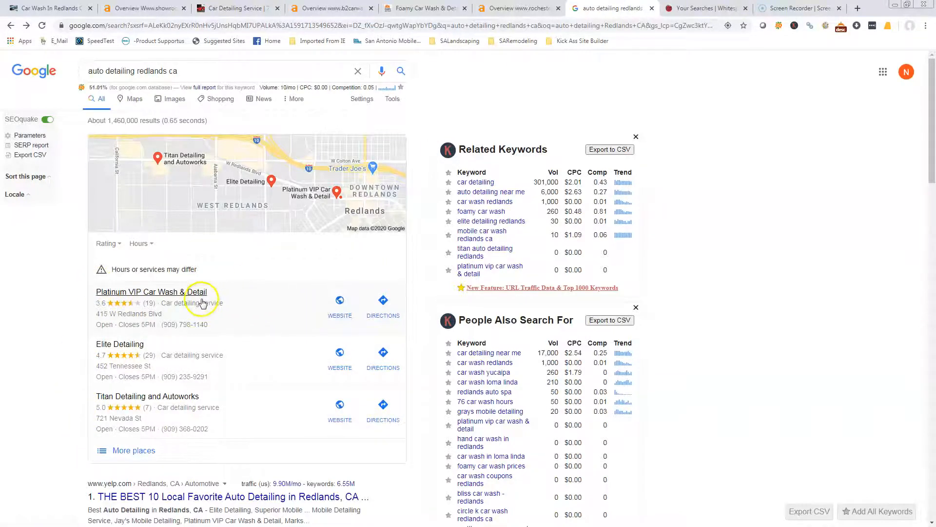
mouse_move(208, 321)
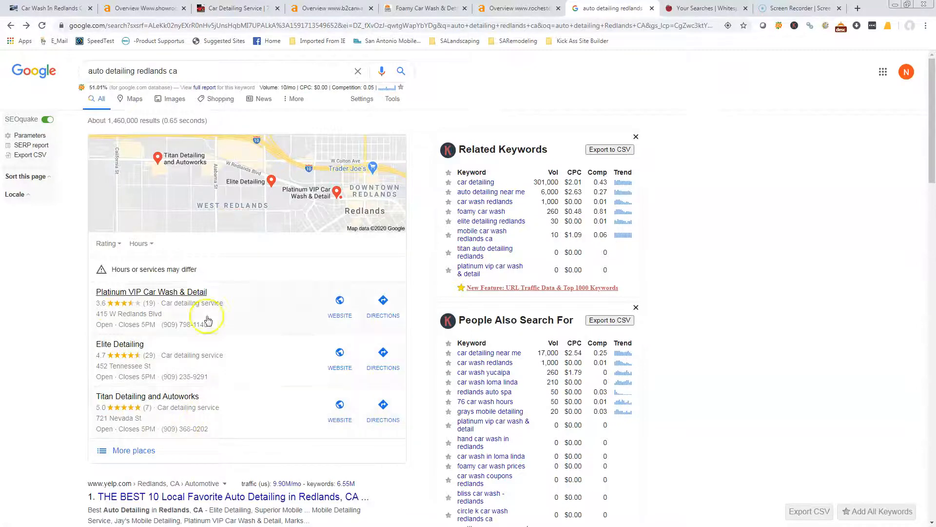
mouse_move(203, 355)
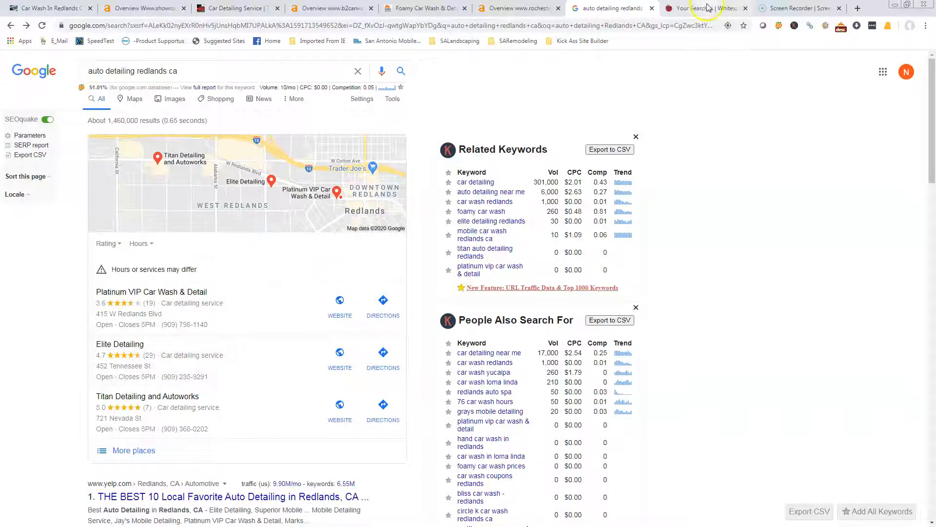
Step: Show Whitespark's Searches list with citation counts for Elite Detailing and rivals
click(704, 8)
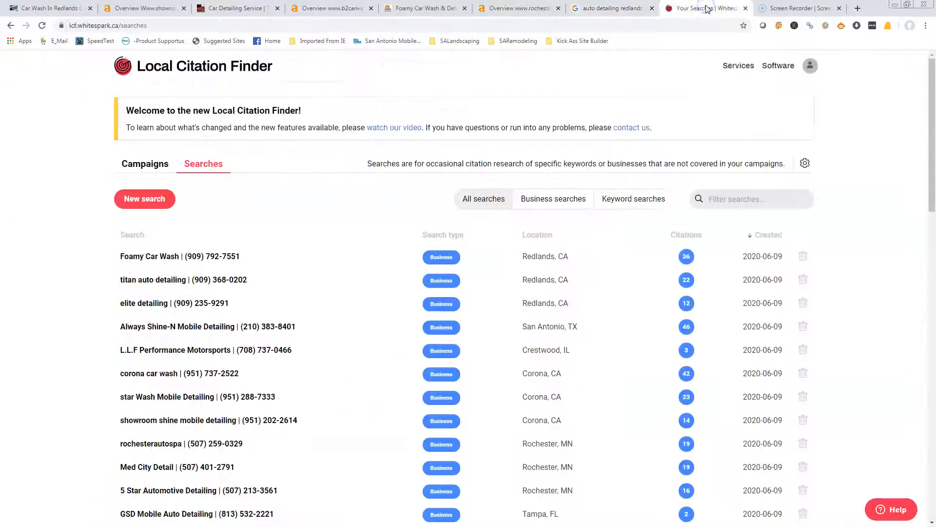
mouse_move(685, 302)
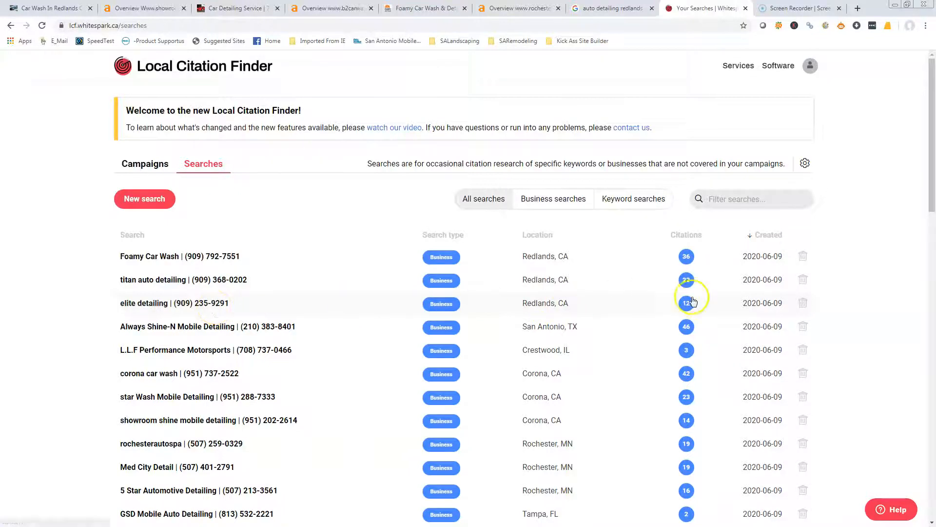
mouse_move(174, 306)
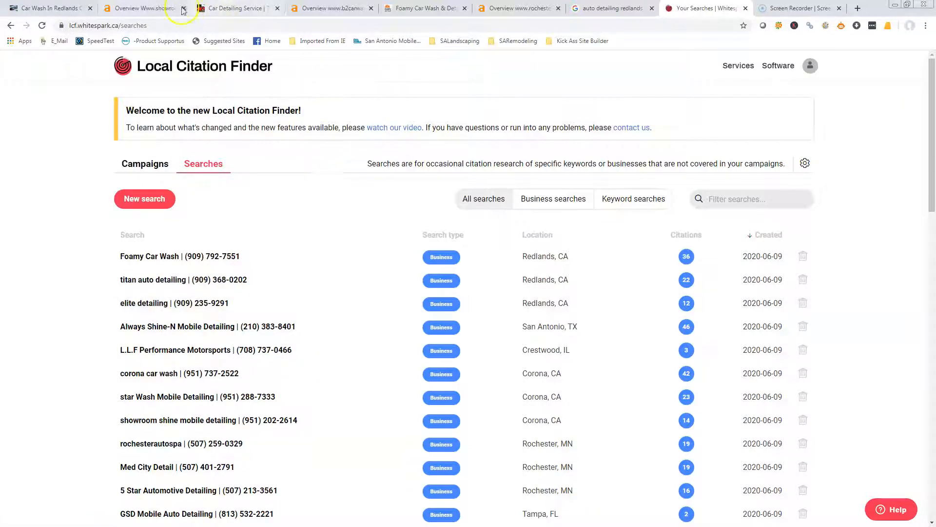
mouse_move(143, 8)
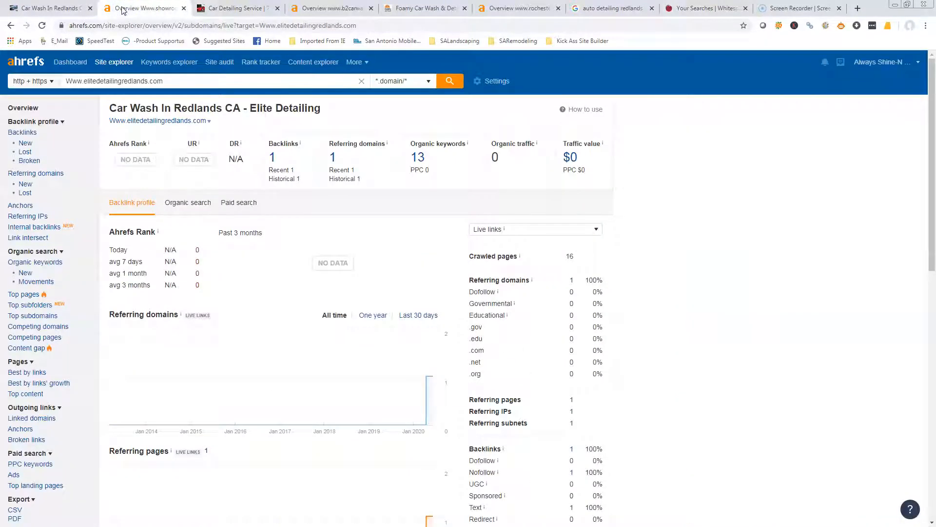
mouse_move(265, 178)
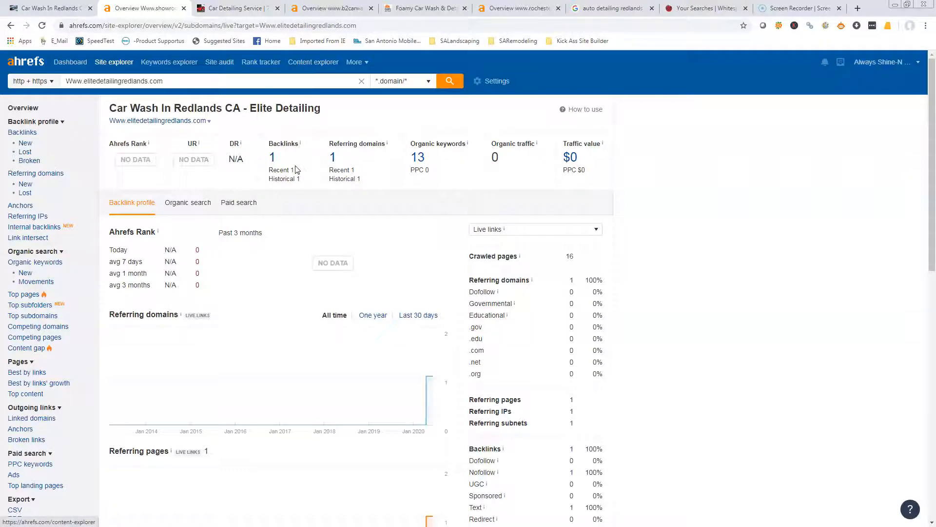
mouse_move(304, 166)
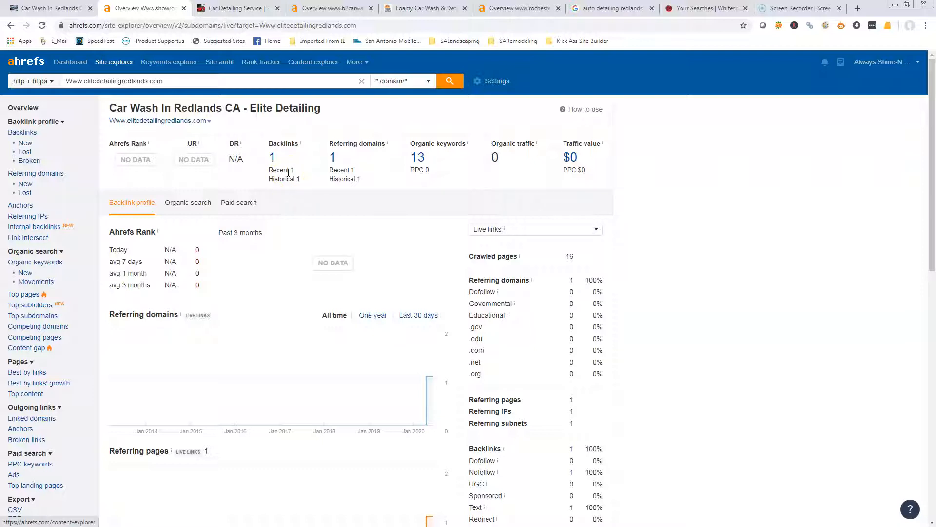
mouse_move(290, 147)
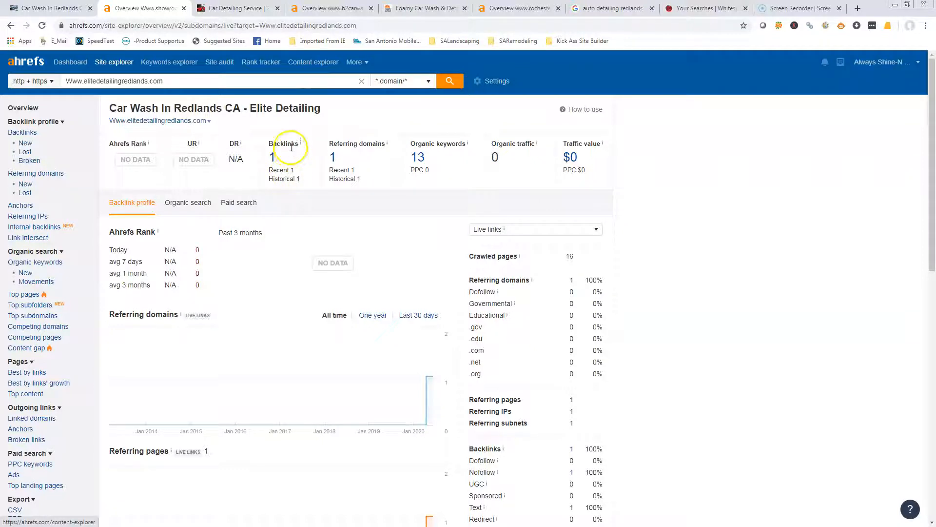
mouse_move(331, 9)
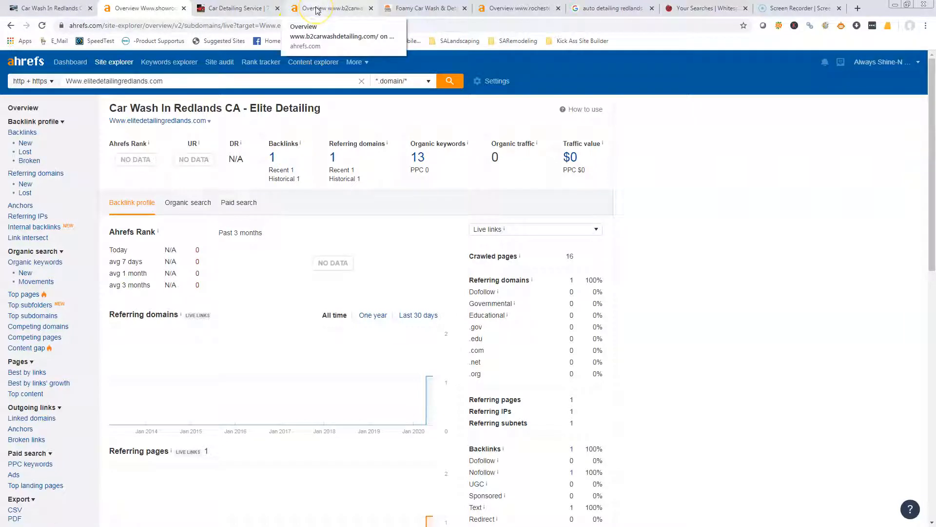
click(331, 8)
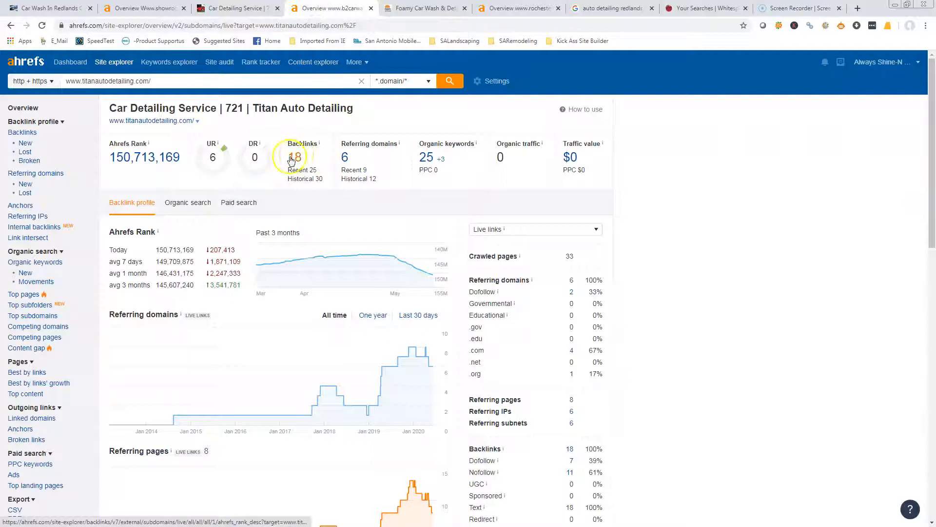
Step: Show foamycarwash.com's Backlinks report listing its 249 live backlinks
click(425, 7)
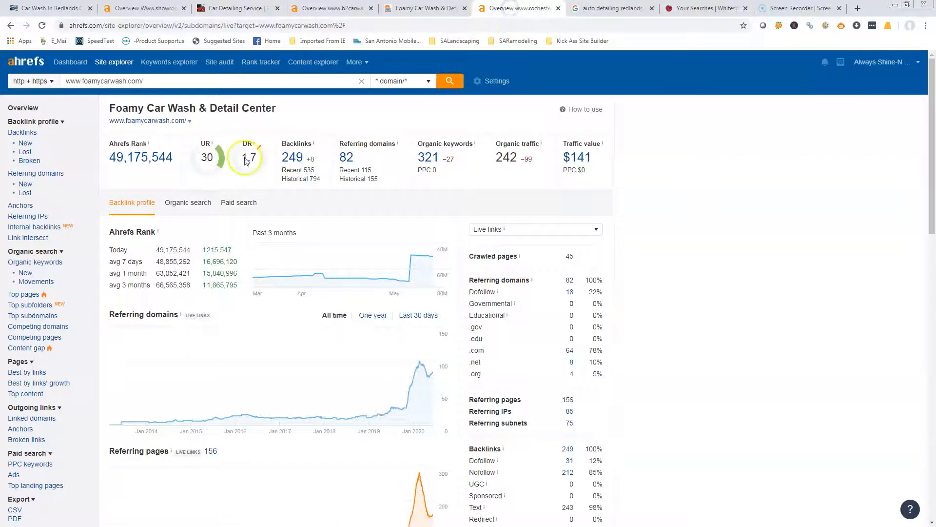
mouse_move(296, 168)
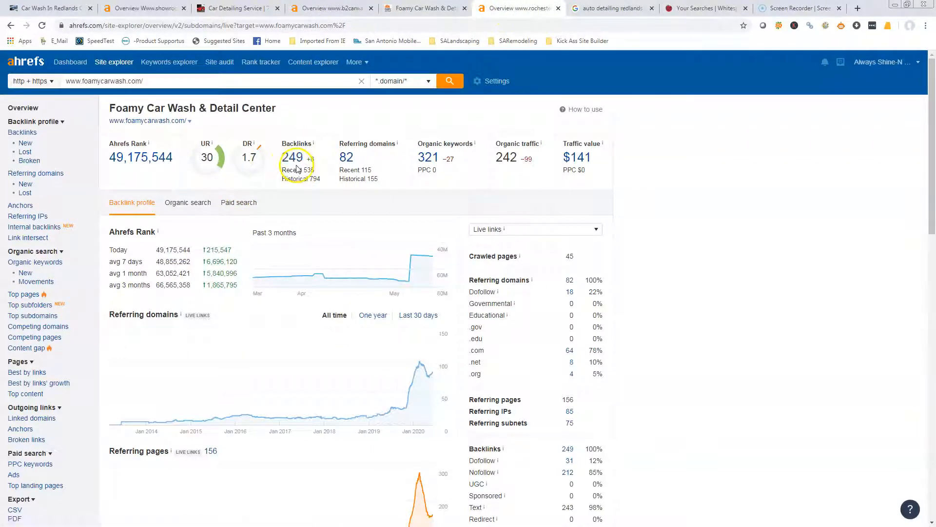
click(292, 157)
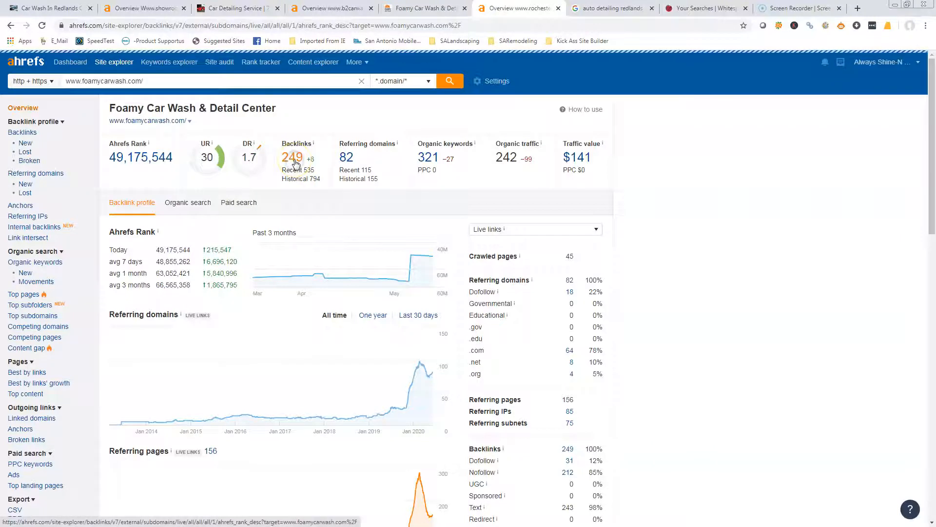
click(292, 157)
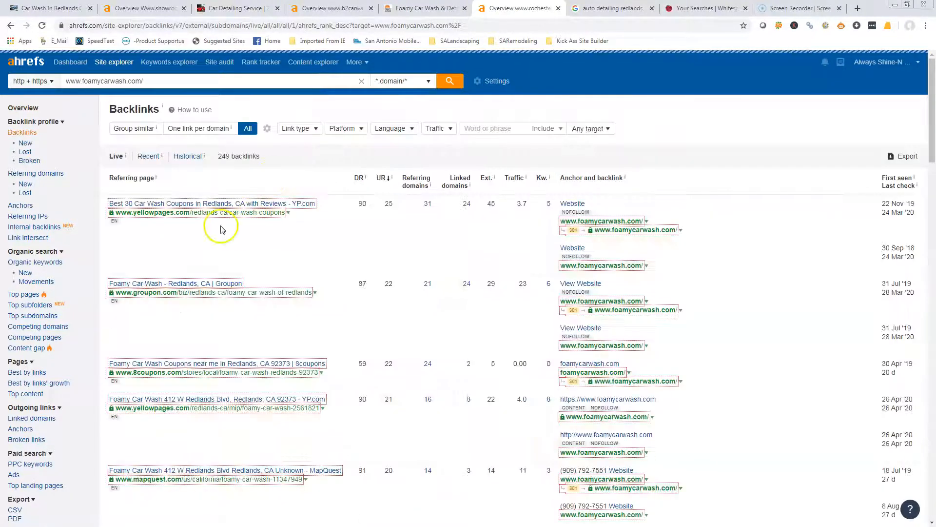
mouse_move(192, 372)
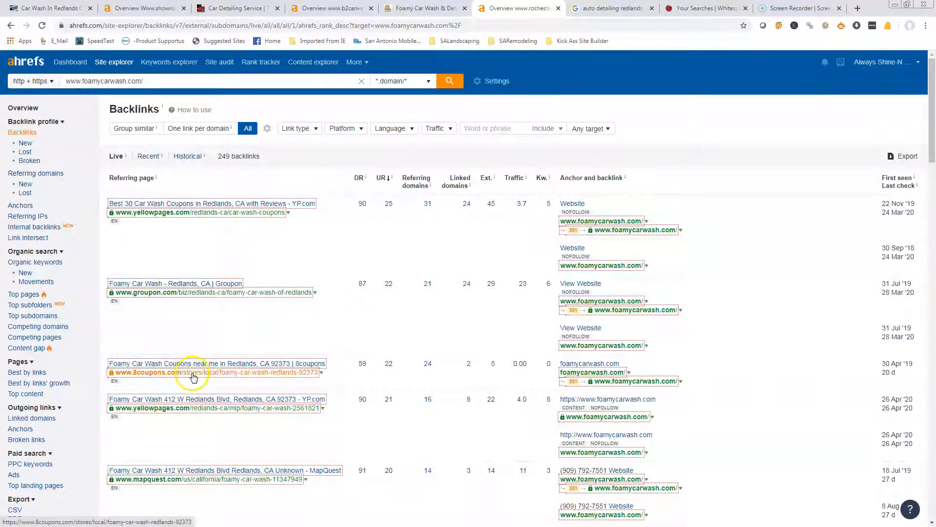
Step: Review Foamy Car Wash's backlink list, then return to its site overview
scroll(down, 3)
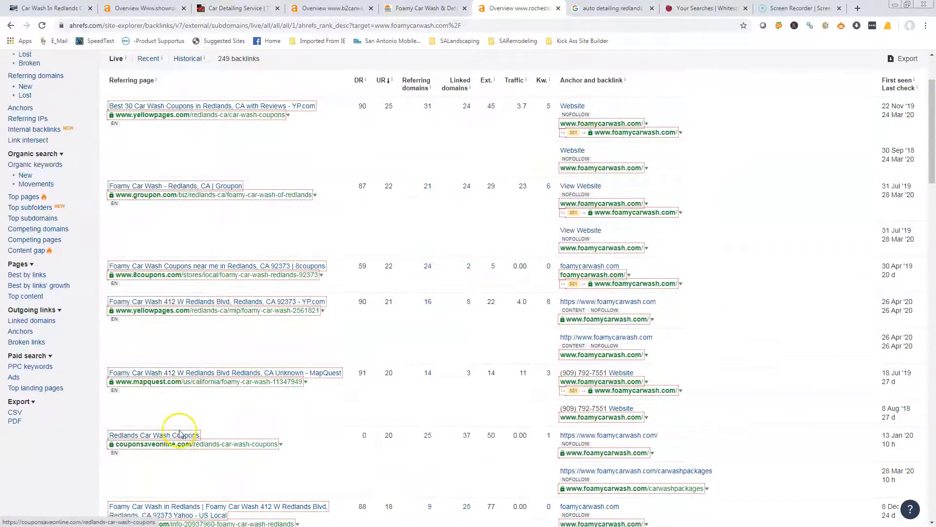
scroll(down, 3)
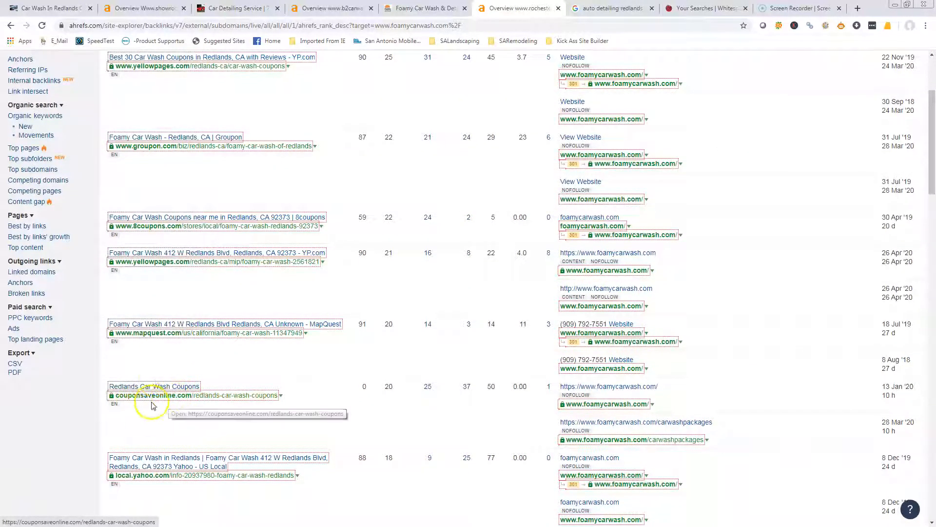
scroll(down, 3)
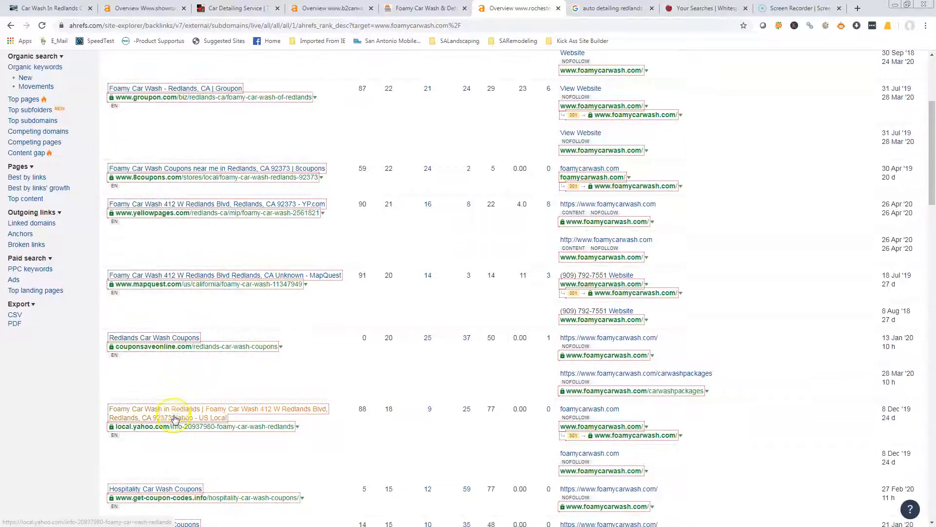
scroll(down, 3)
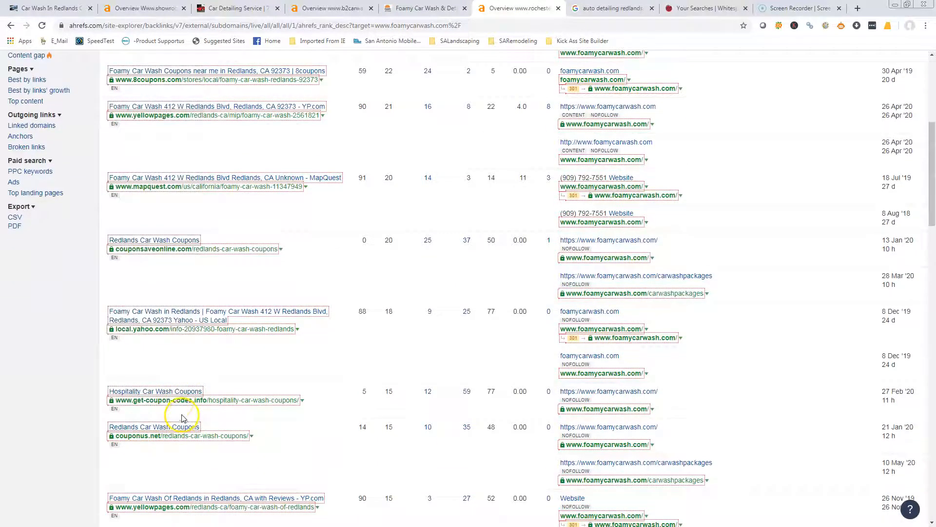
scroll(down, 3)
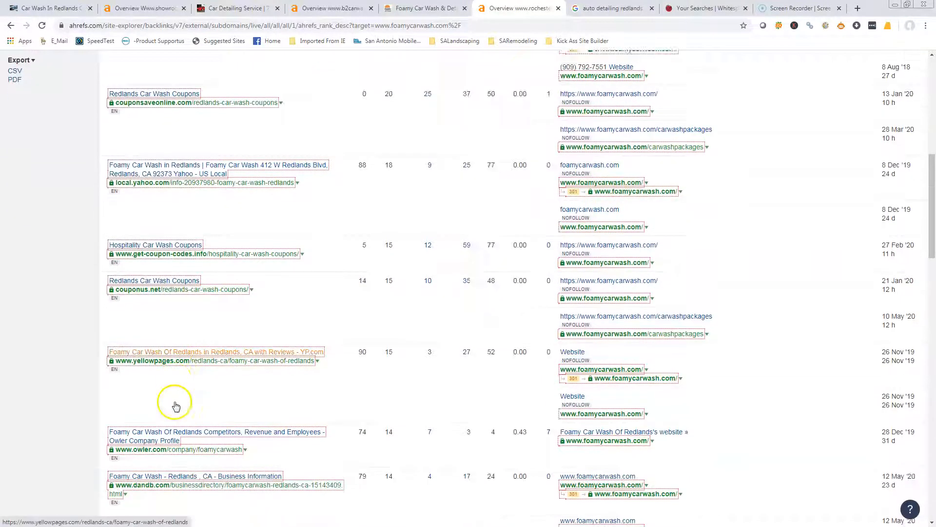
scroll(down, 3)
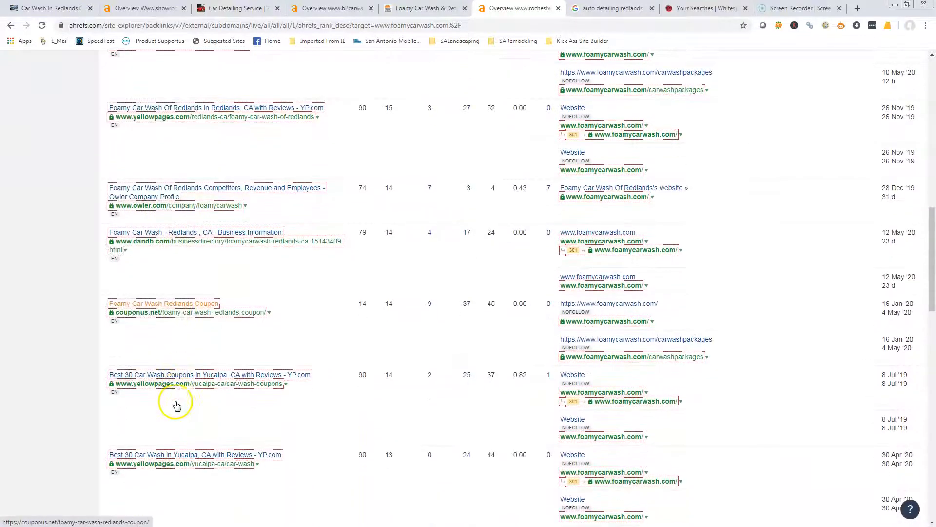
scroll(up, 3)
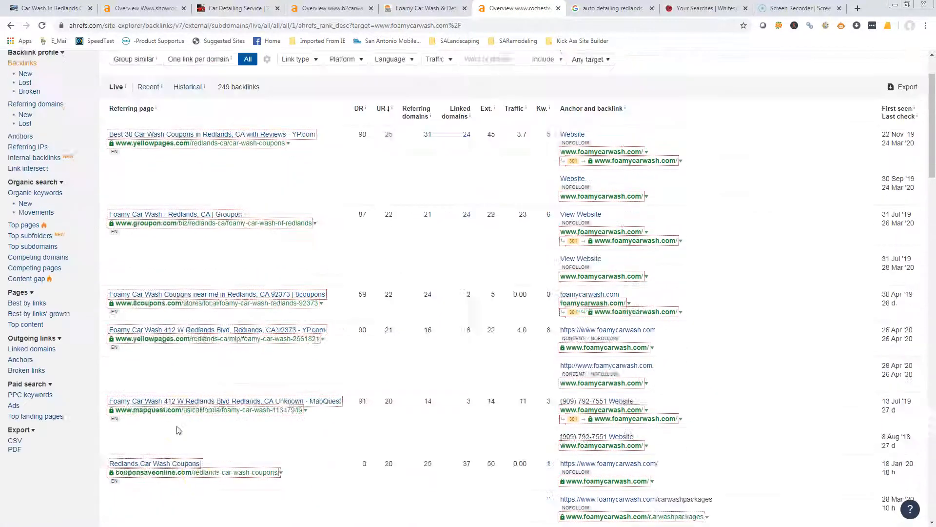
scroll(up, 3)
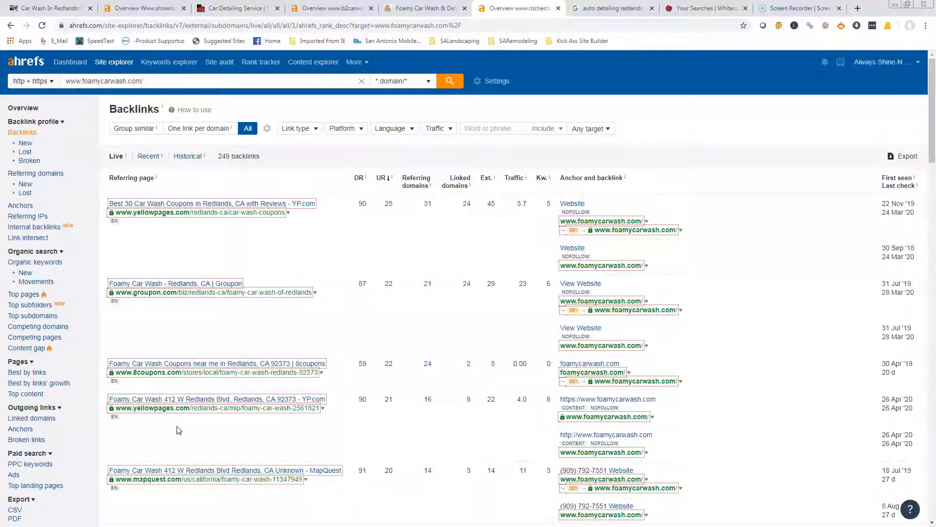
mouse_move(191, 282)
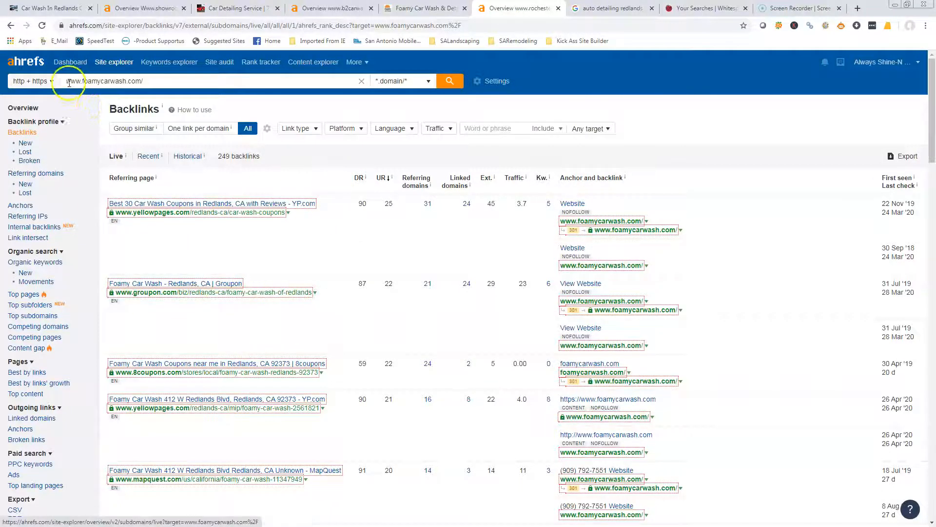
click(23, 108)
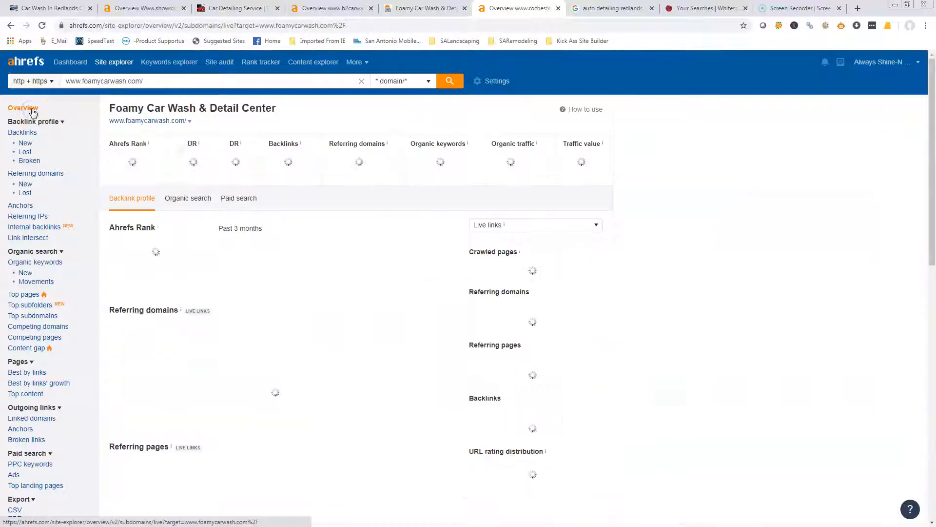
Step: Return to the Elite Detailing website at the top of its homepage
click(48, 7)
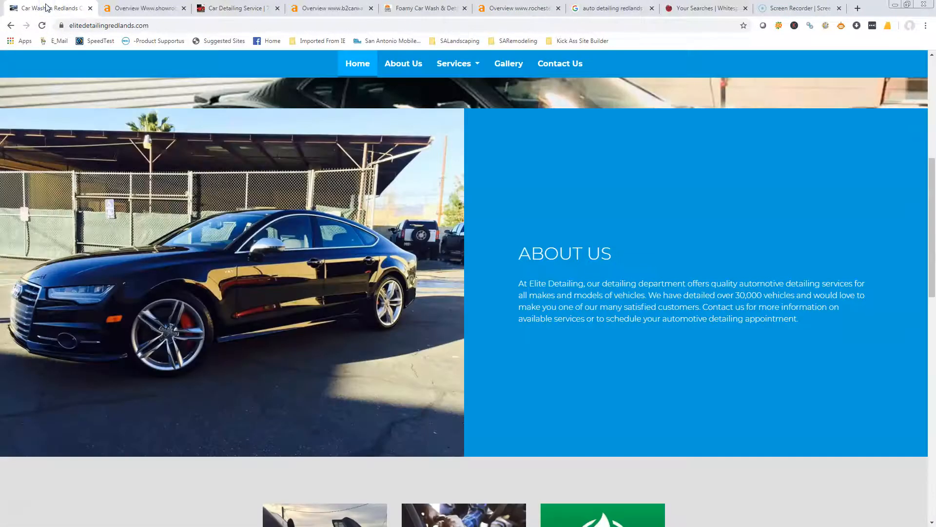
scroll(up, 3)
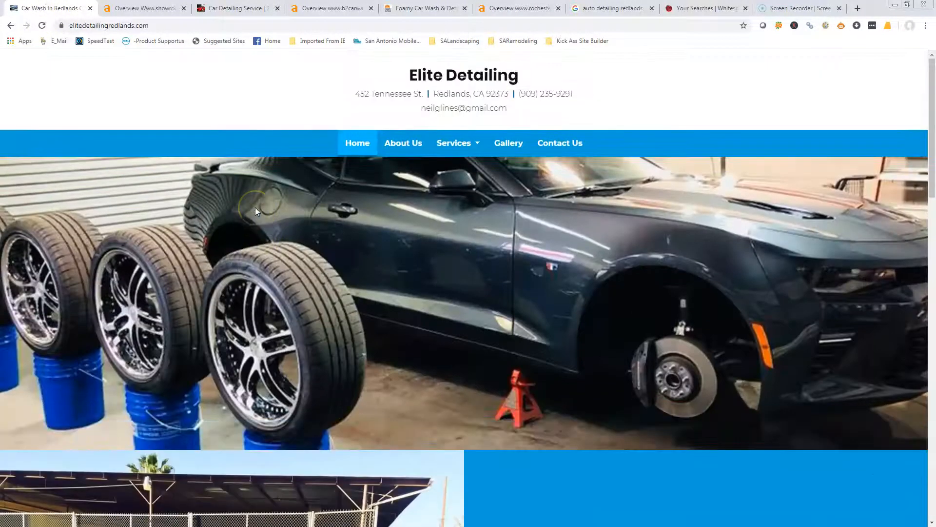
mouse_move(230, 245)
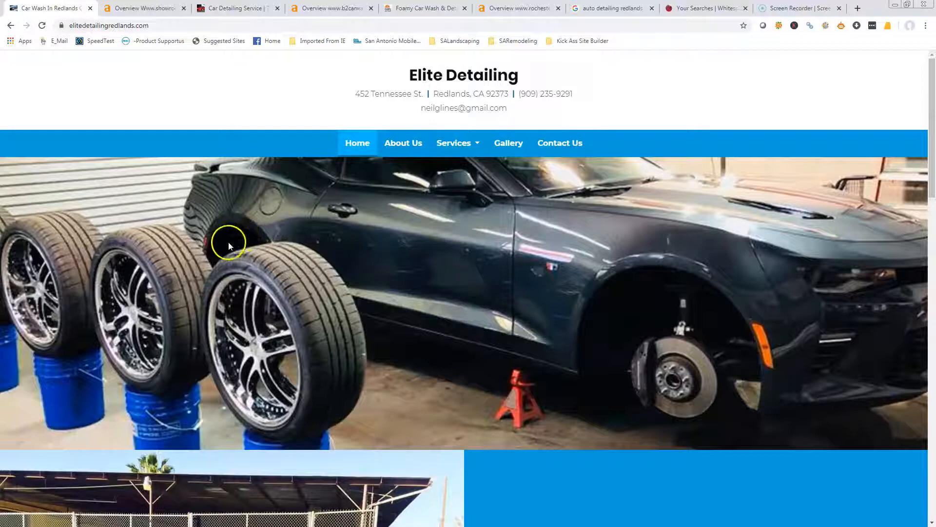
mouse_move(98, 206)
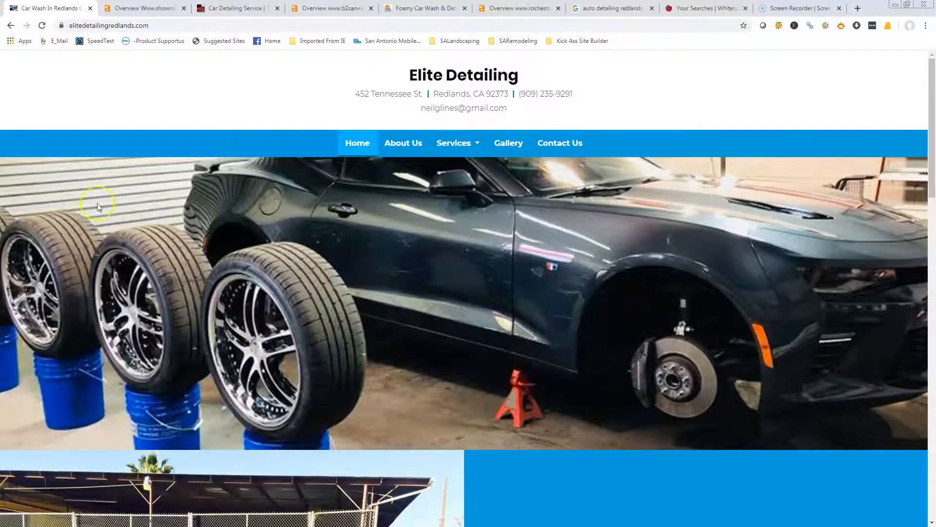
mouse_move(209, 205)
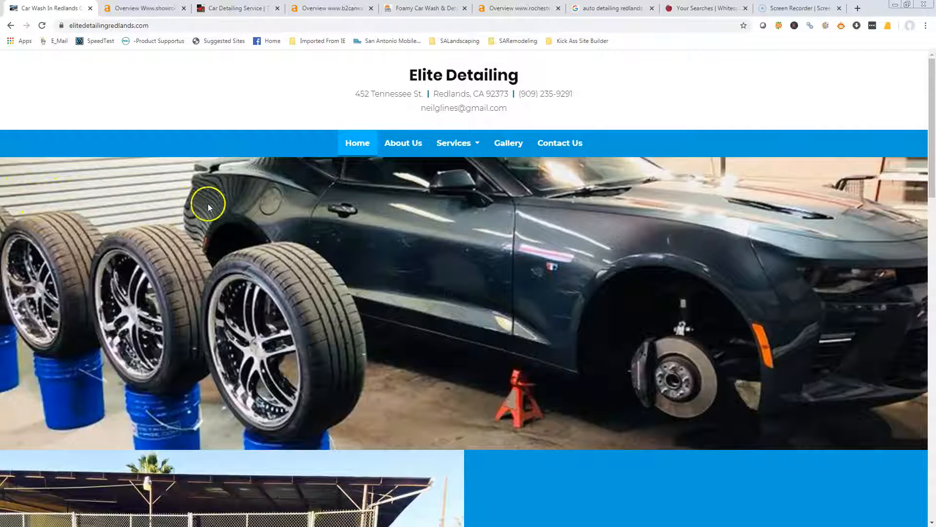
mouse_move(166, 430)
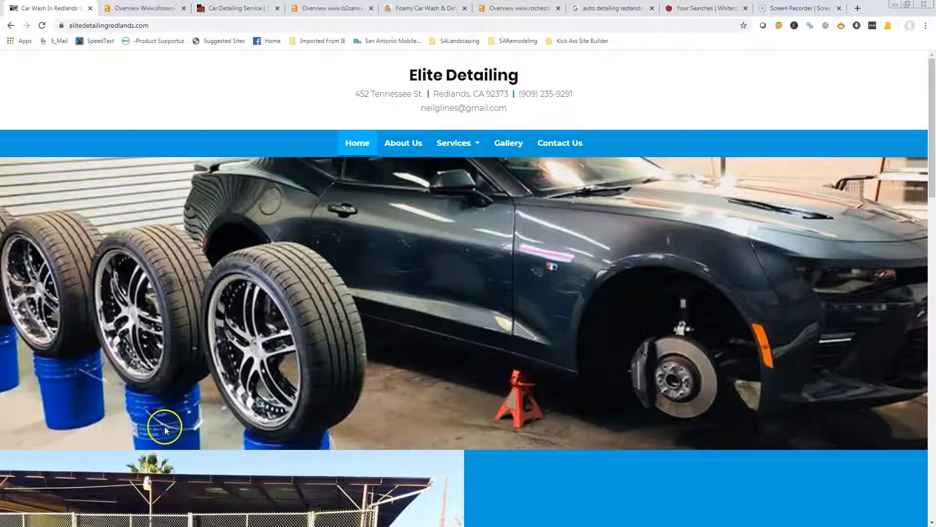